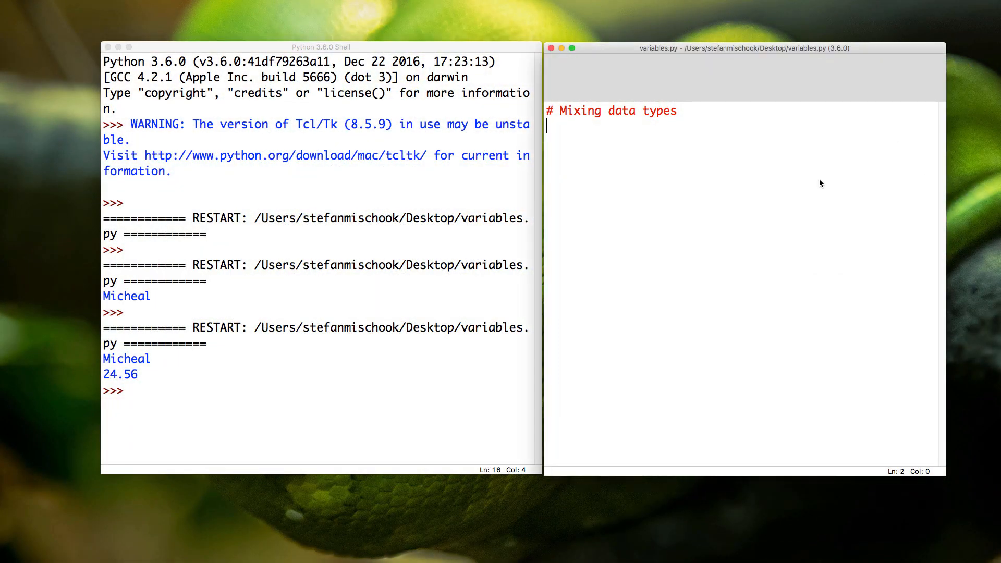
pyautogui.moveTo(829, 184)
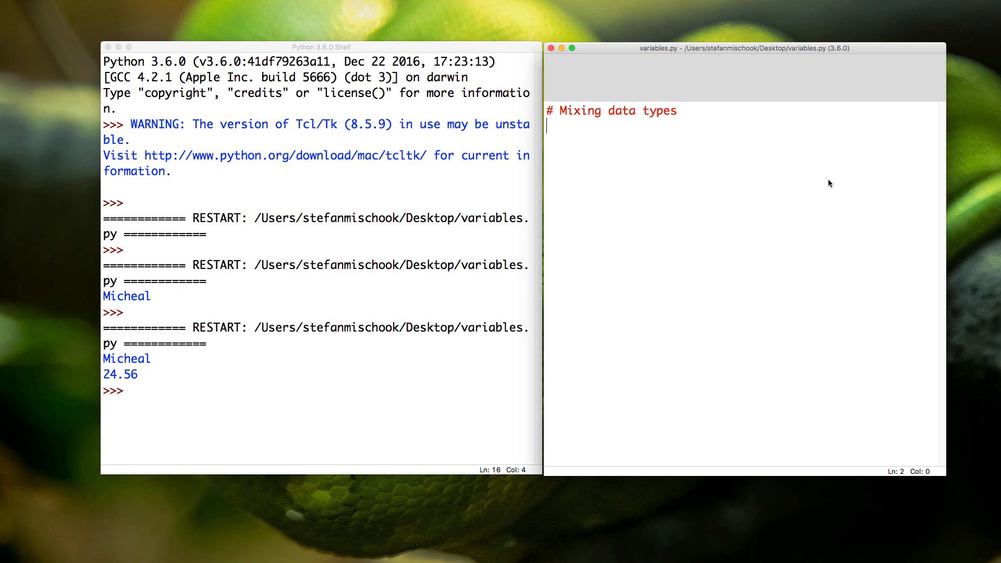
# - Define name = "Stefan", age = 40 and month = 4 under the comment in variables.py
pyautogui.press('enter')
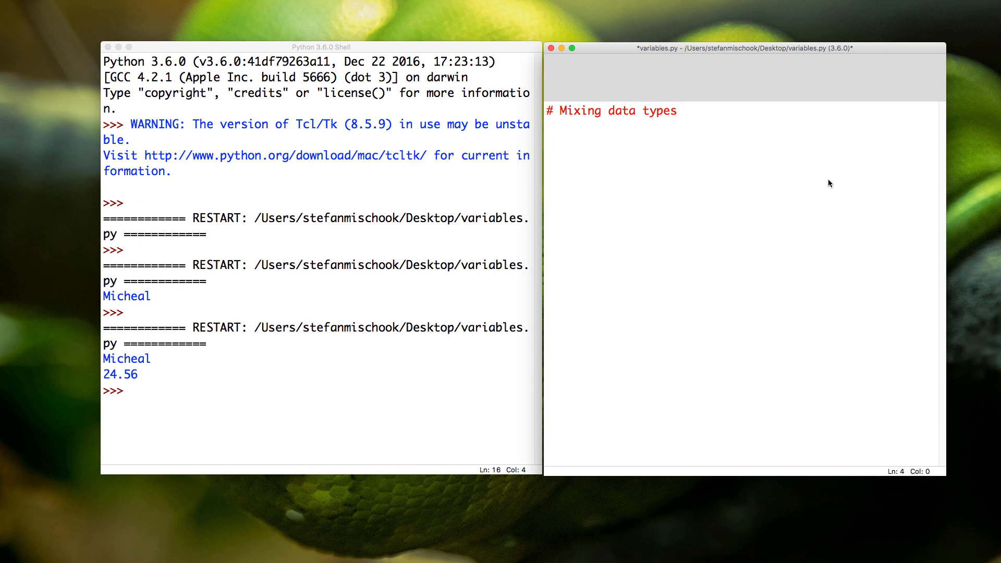
pyautogui.write('name')
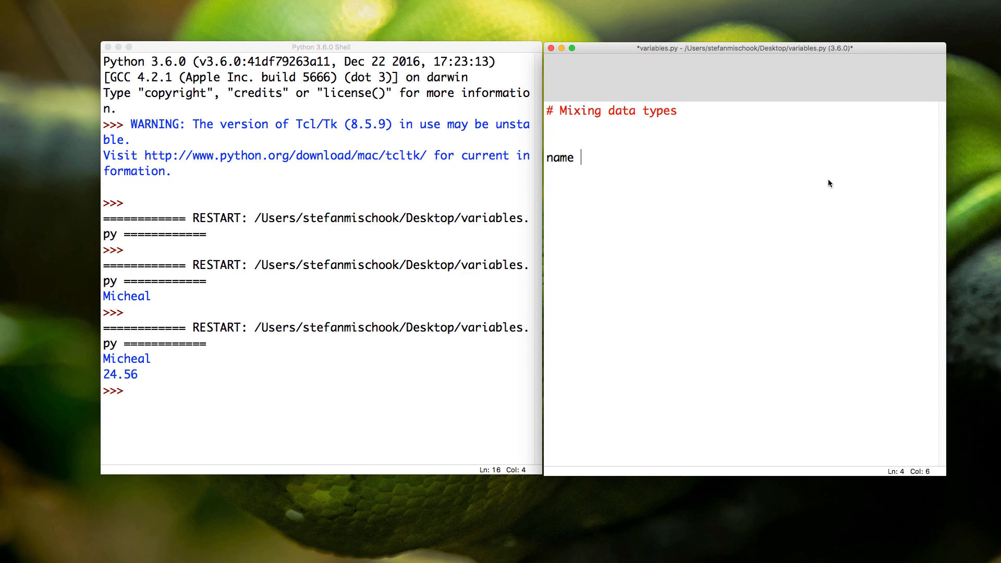
pyautogui.write('= ""')
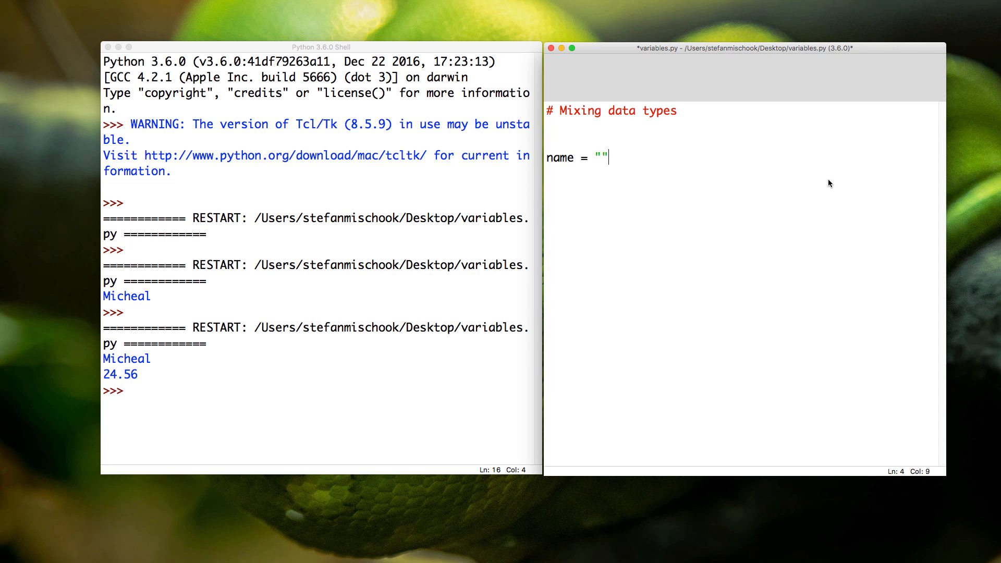
pyautogui.write('Stefan')
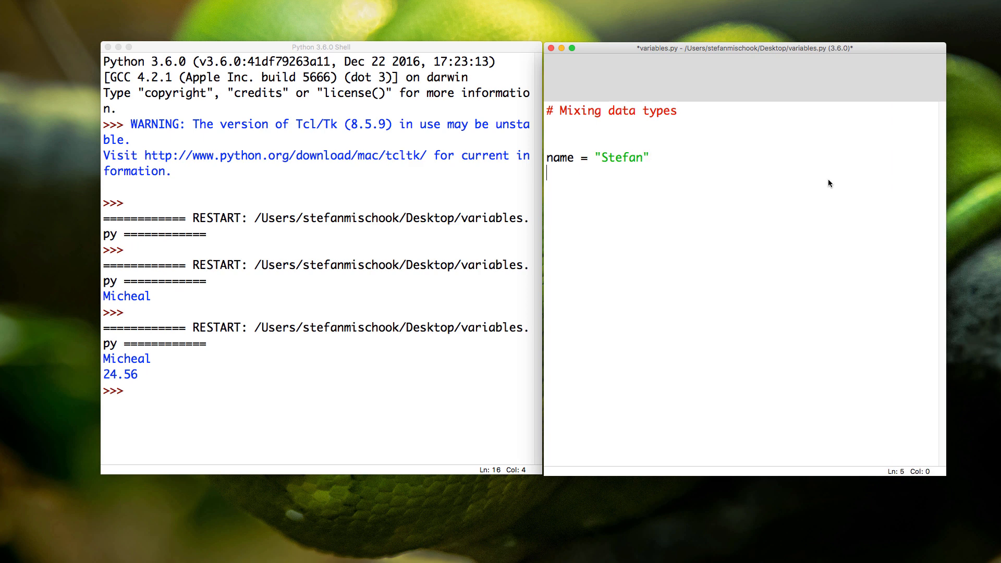
pyautogui.write('age =')
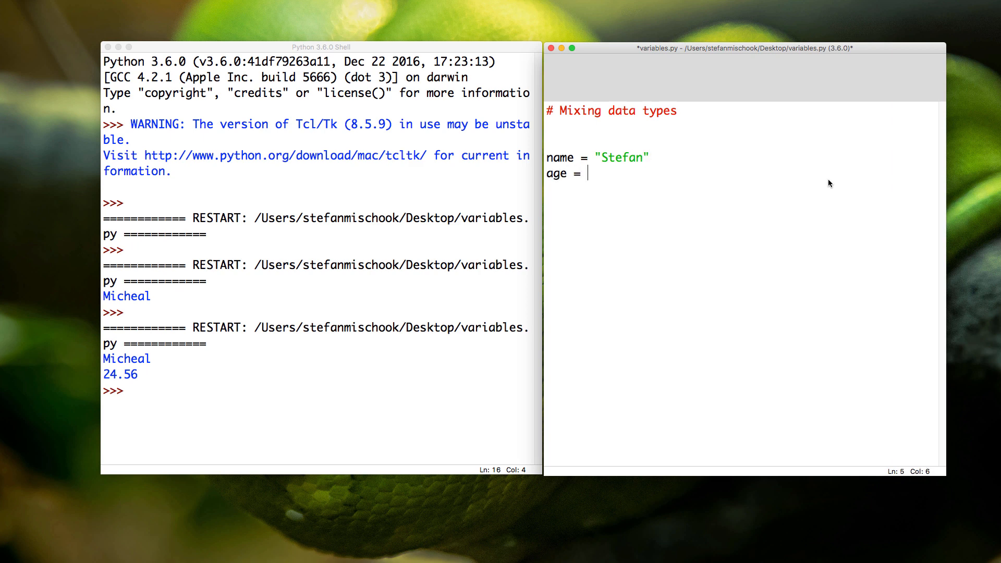
pyautogui.write('4')
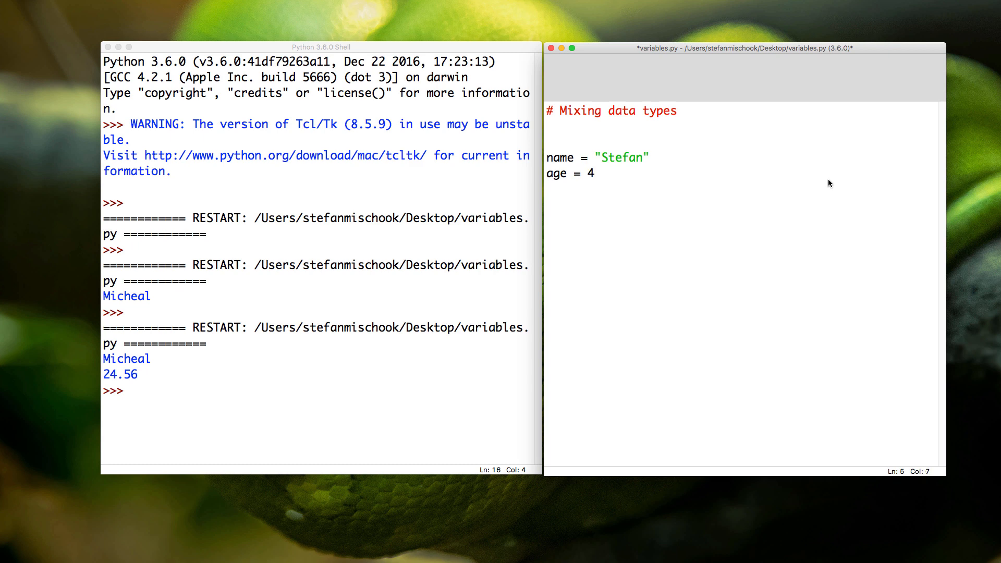
pyautogui.write('0')
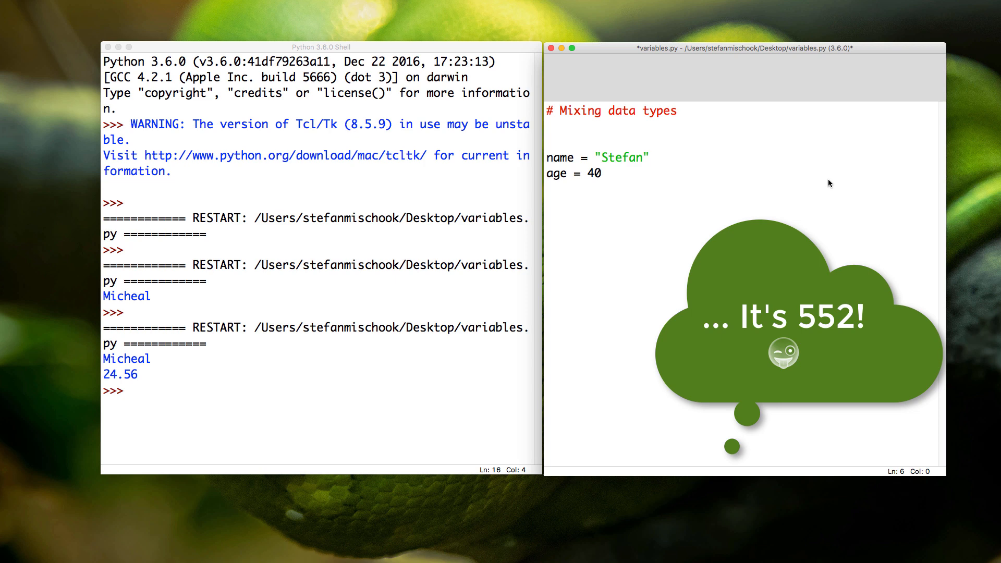
pyautogui.write('month =')
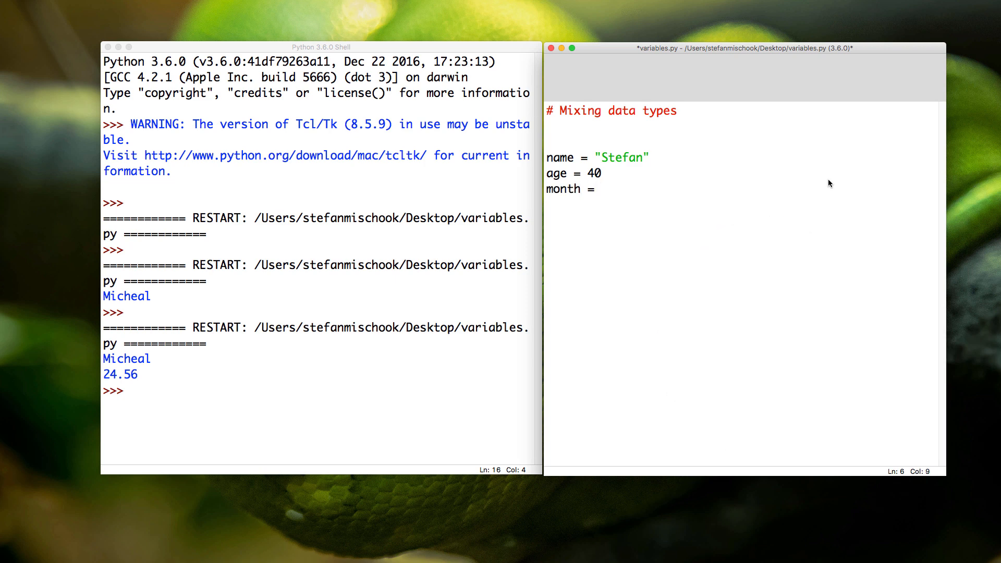
pyautogui.write('4')
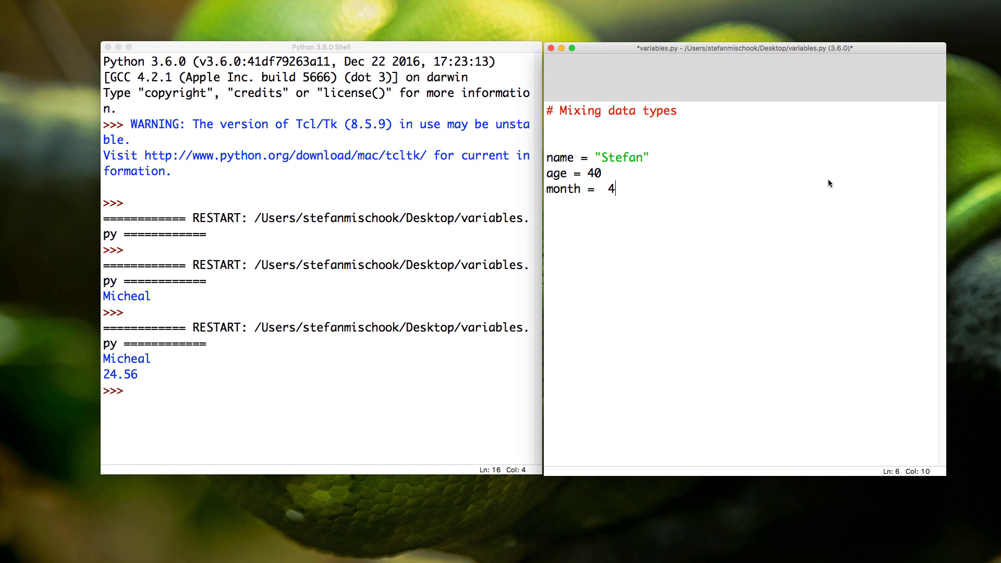
pyautogui.press('Backspace')
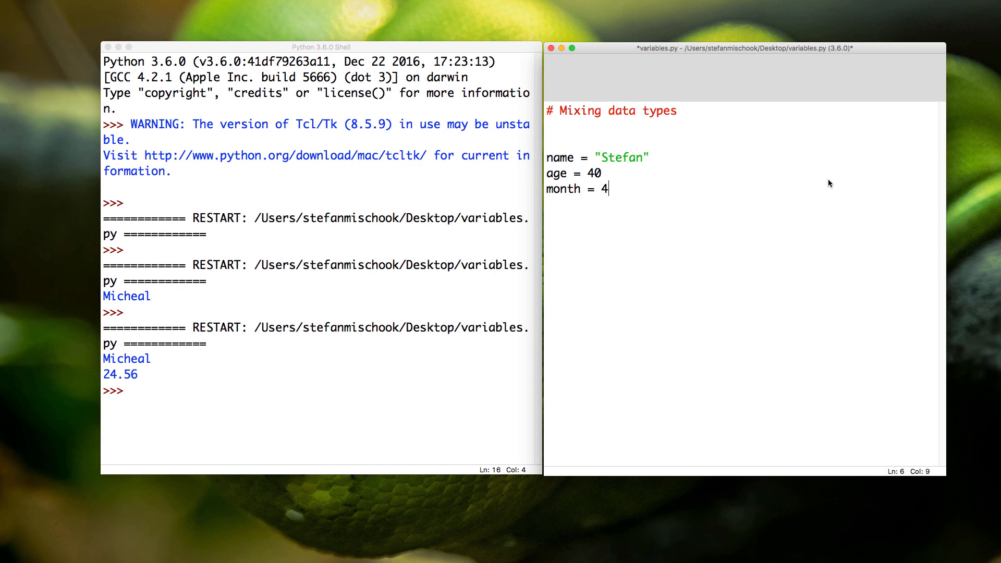
# - Save variables.py and run it, producing no output
pyautogui.press('cmd+s')
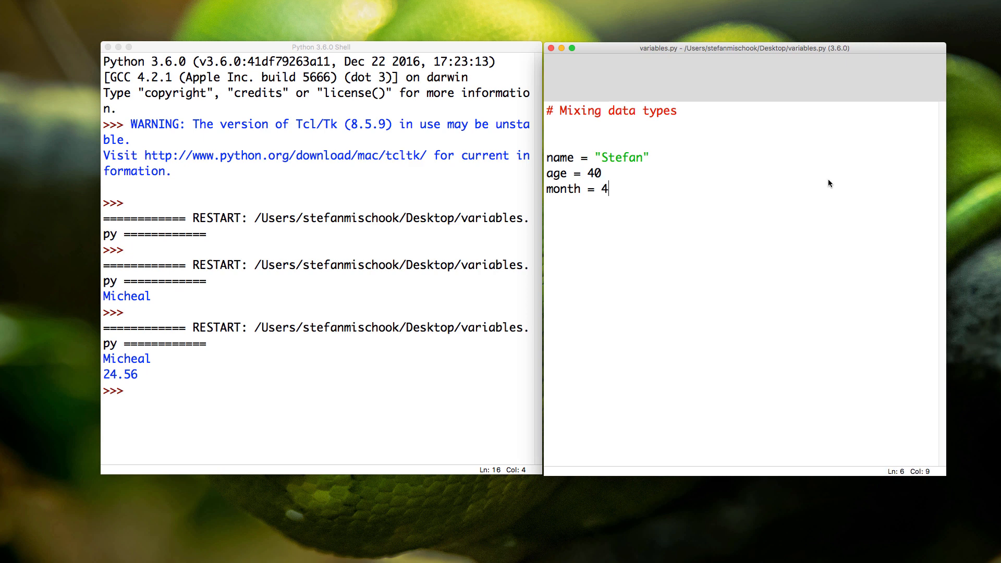
pyautogui.press('F5')
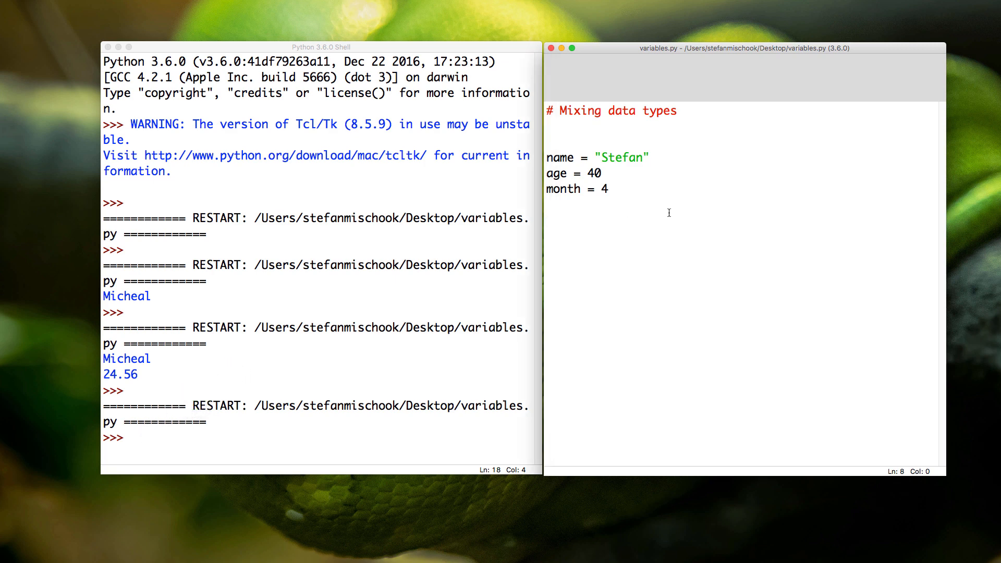
# - Add print(name), save and run so the shell shows Stefan
pyautogui.write('print()')
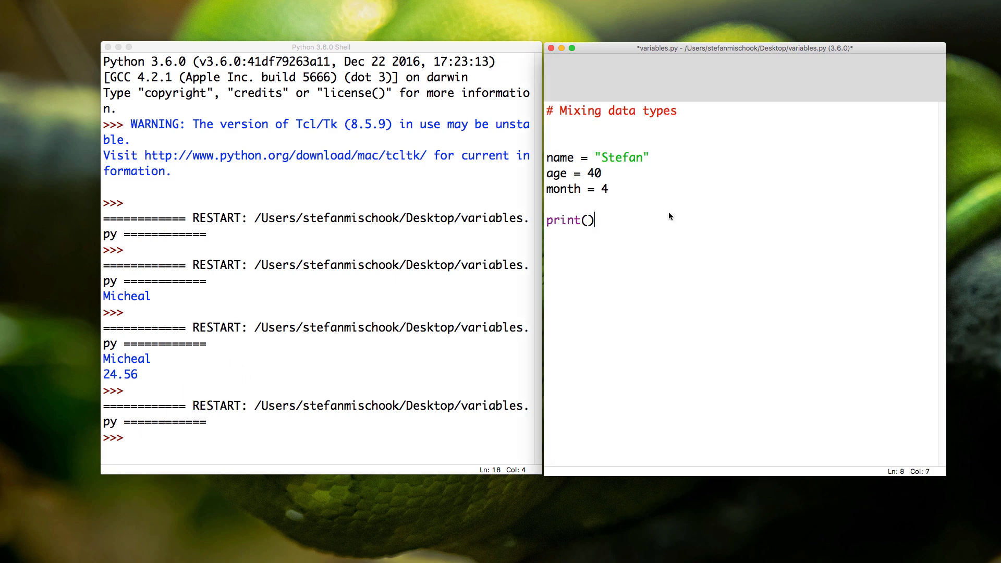
pyautogui.write('name')
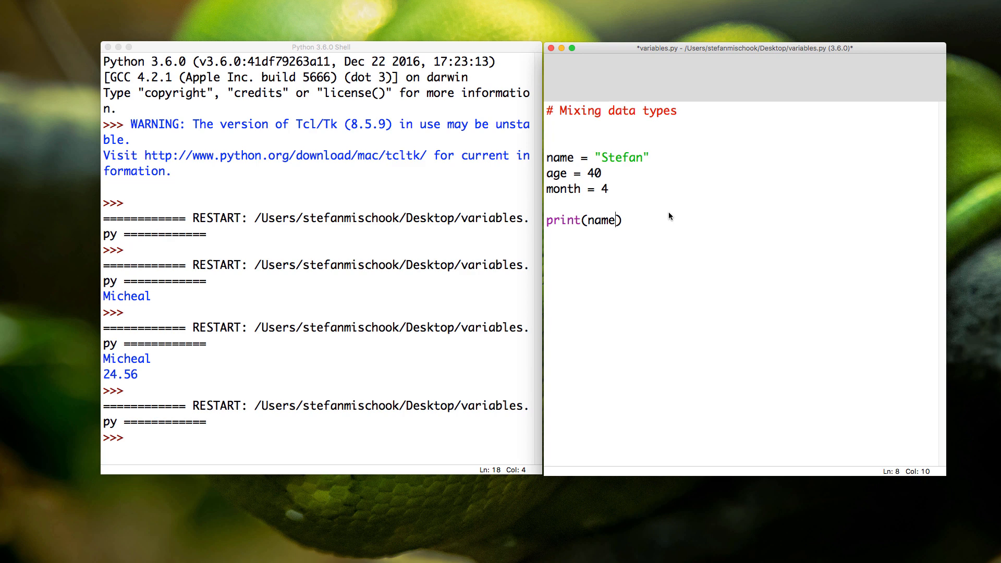
pyautogui.press('cmd+s')
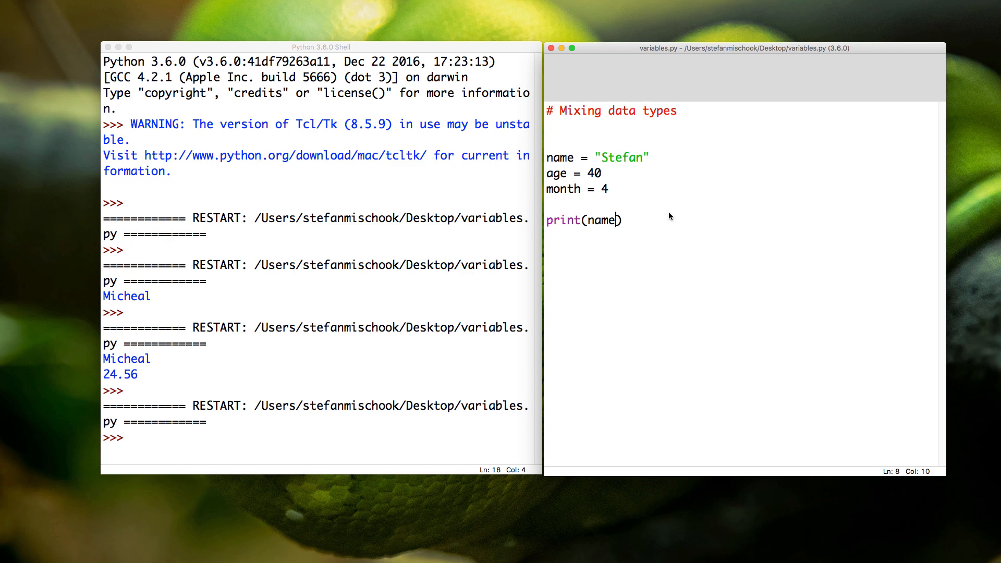
pyautogui.press('F5')
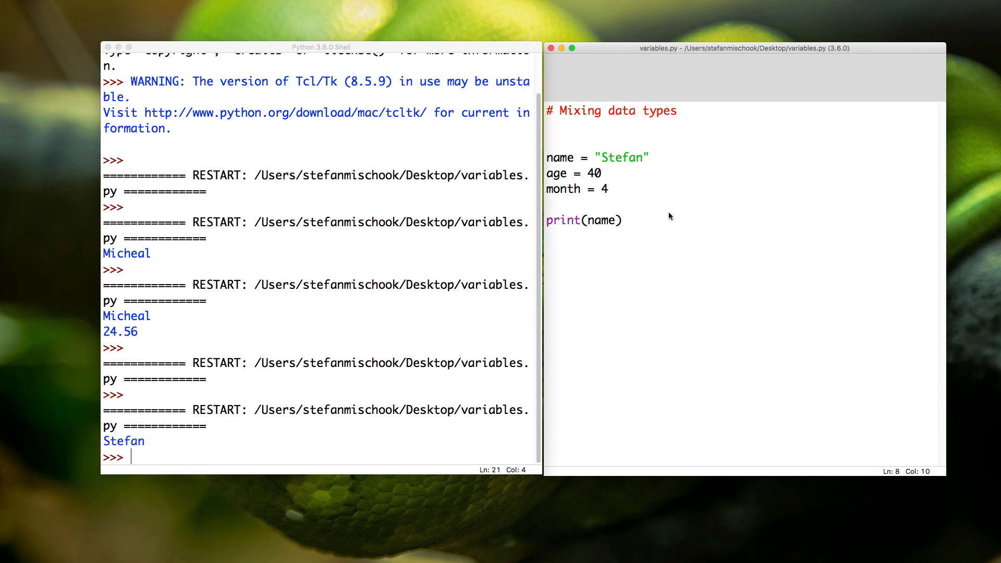
pyautogui.moveTo(601, 243)
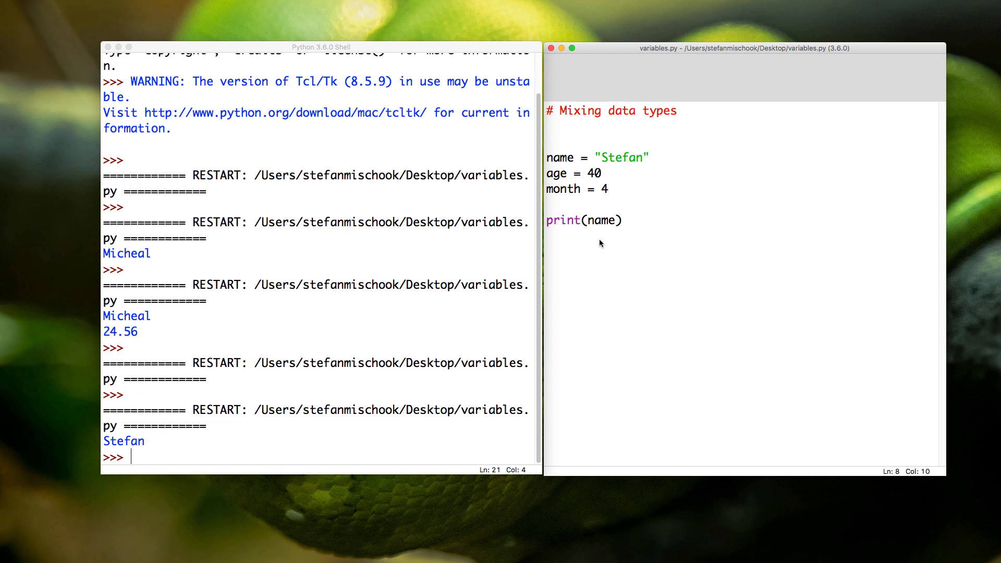
# - Add a second line print(name + " loves pizza.")
pyautogui.write('prin')
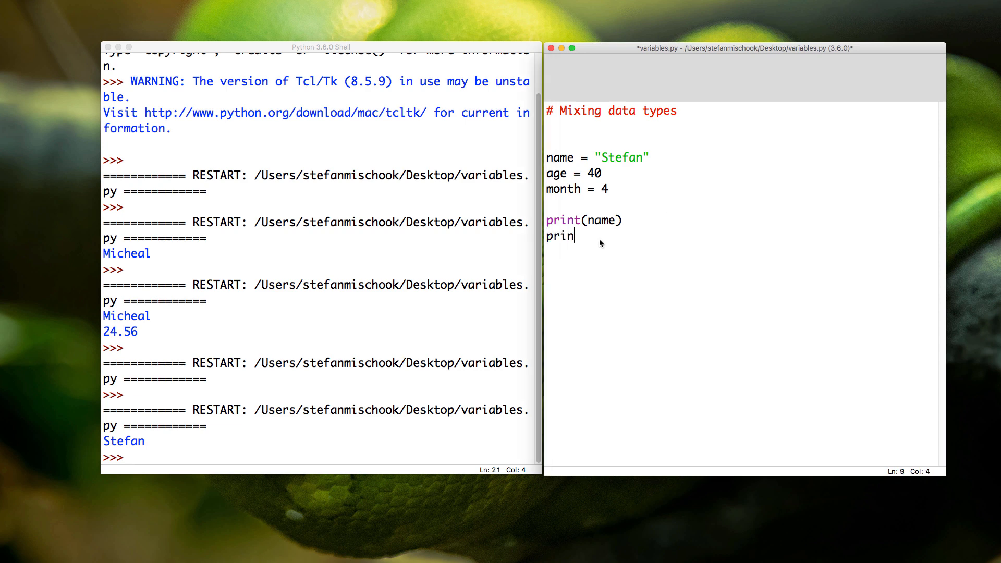
pyautogui.write('t(name )')
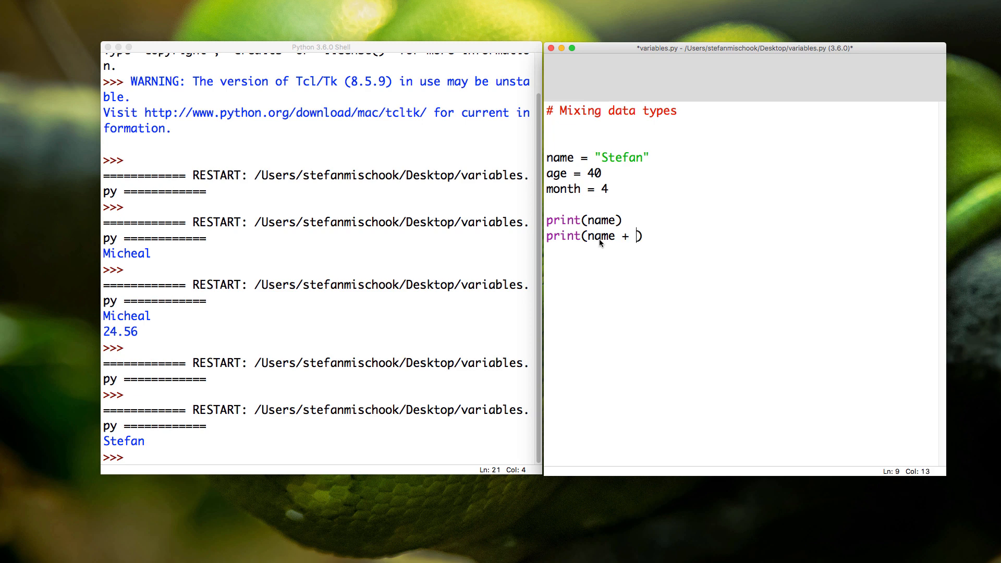
pyautogui.write('" "')
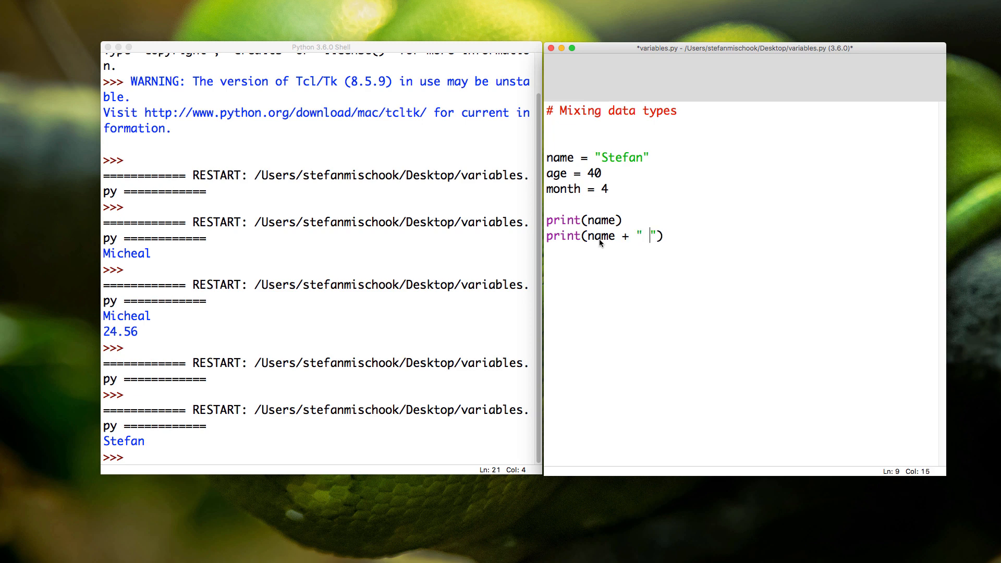
pyautogui.write('loves pizza.')
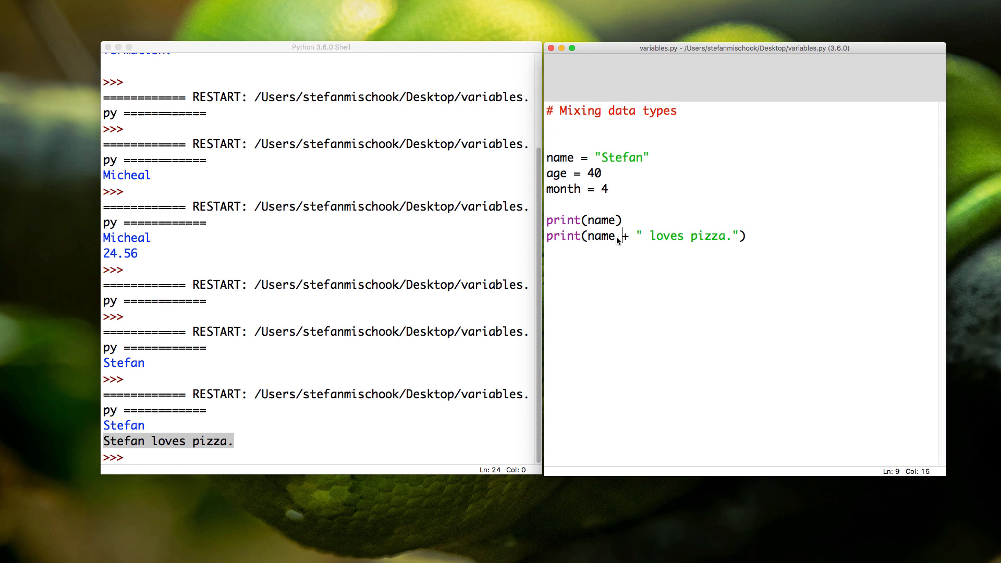
# - Remove the space before loves pizza to show Stefanloves pizza., then restore it
pyautogui.doubleClick(603, 236)
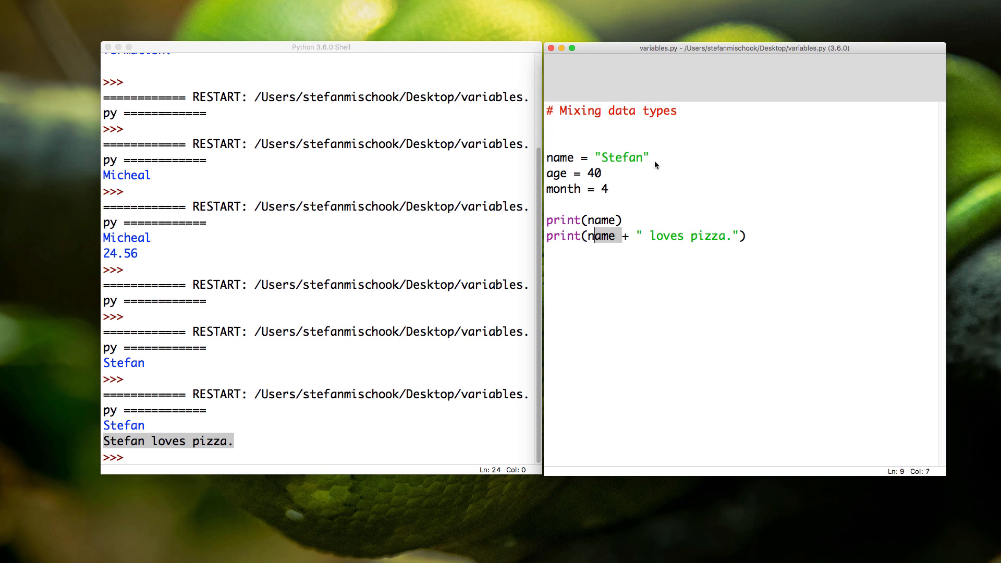
pyautogui.doubleClick(624, 157)
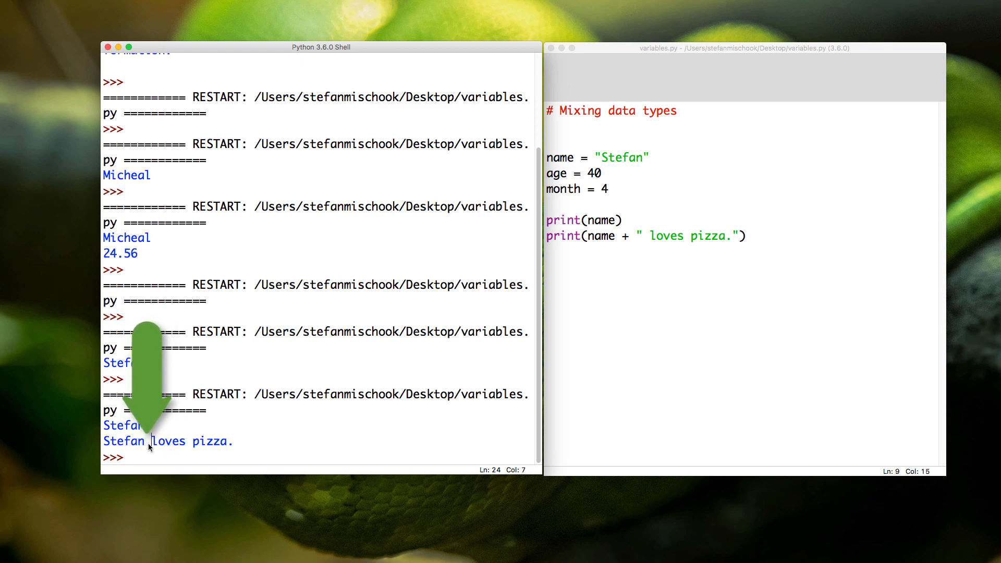
pyautogui.moveTo(651, 324)
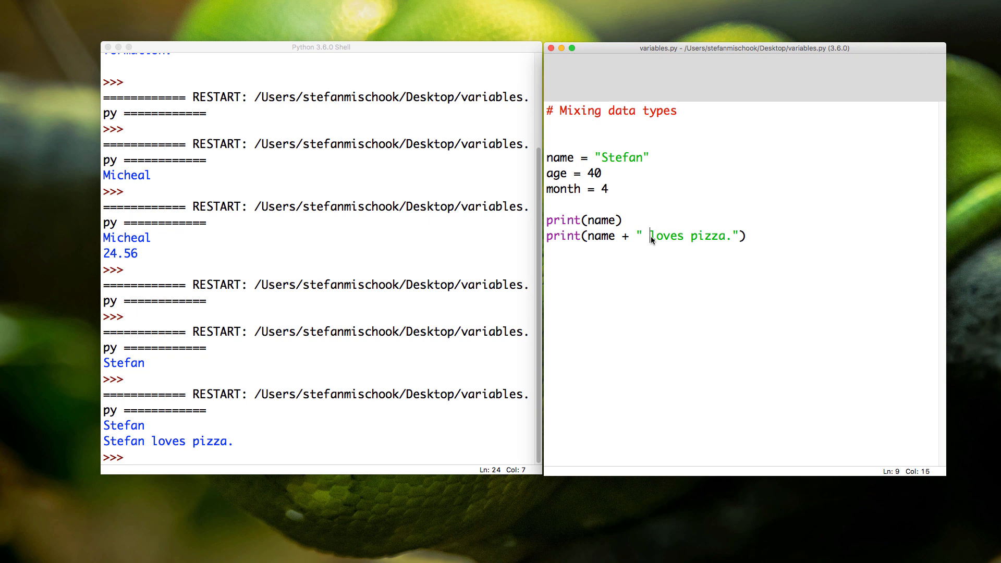
pyautogui.press('Backspace')
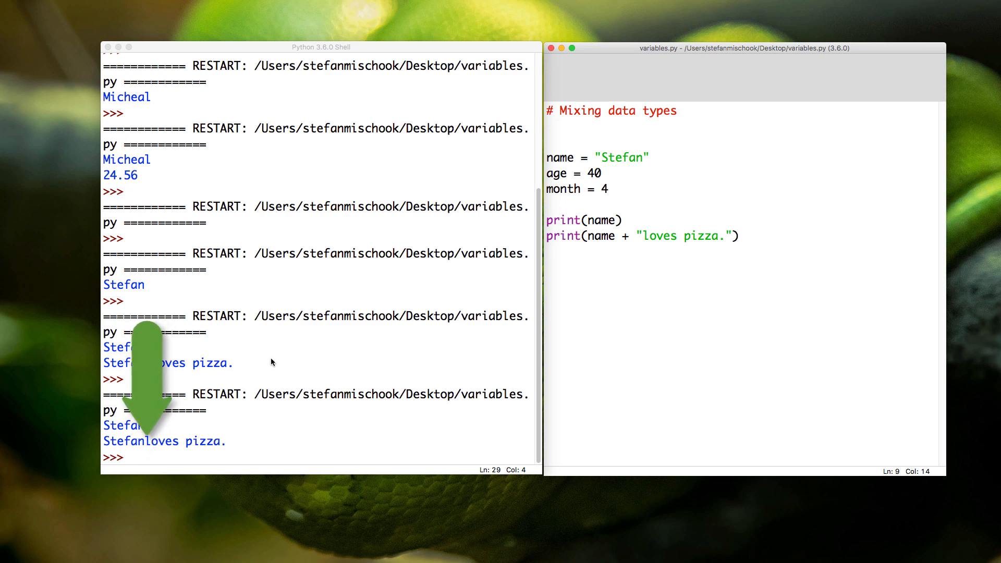
pyautogui.write('" "')
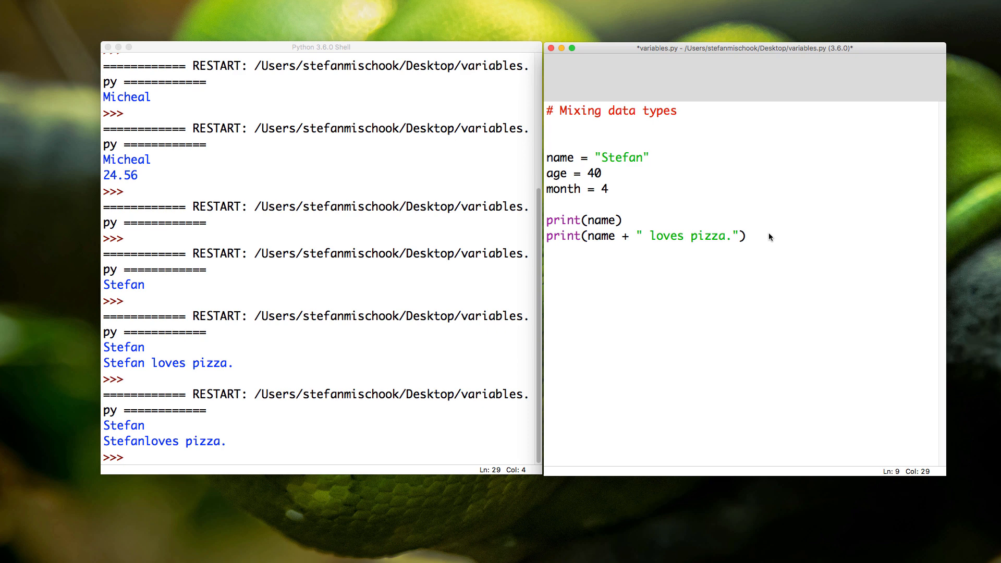
# - Add print(age), save and run so the shell shows 40
pyautogui.write('print')
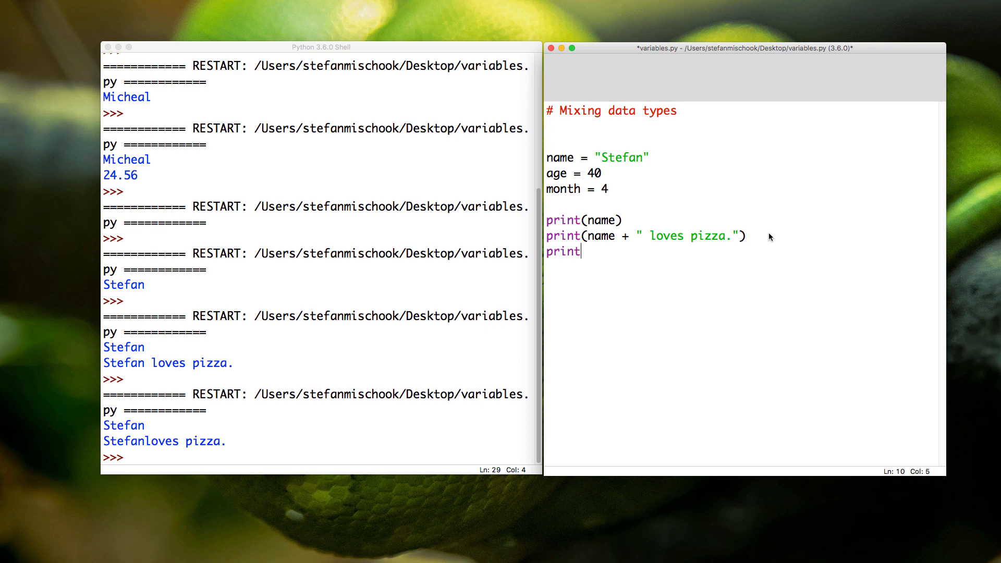
pyautogui.write('(age')
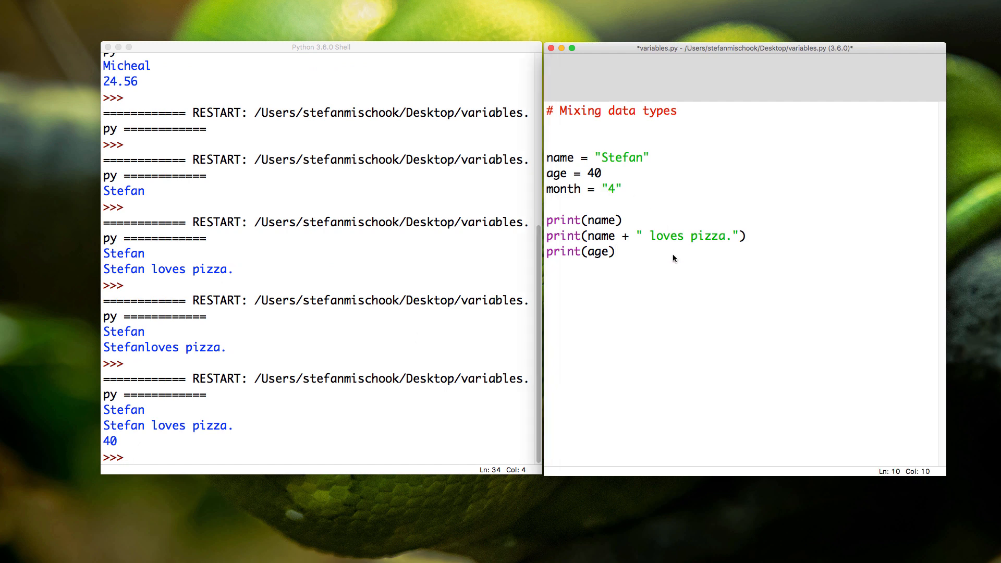
pyautogui.press('Cmd+s')
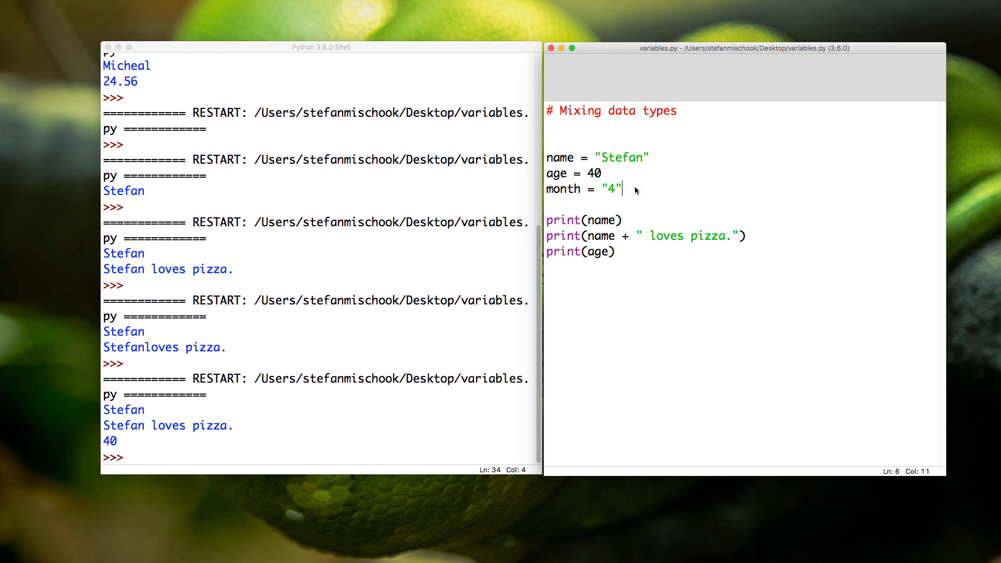
# - Quote month's value as the string "4" and add a type comment noting string
pyautogui.doubleClick(612, 190)
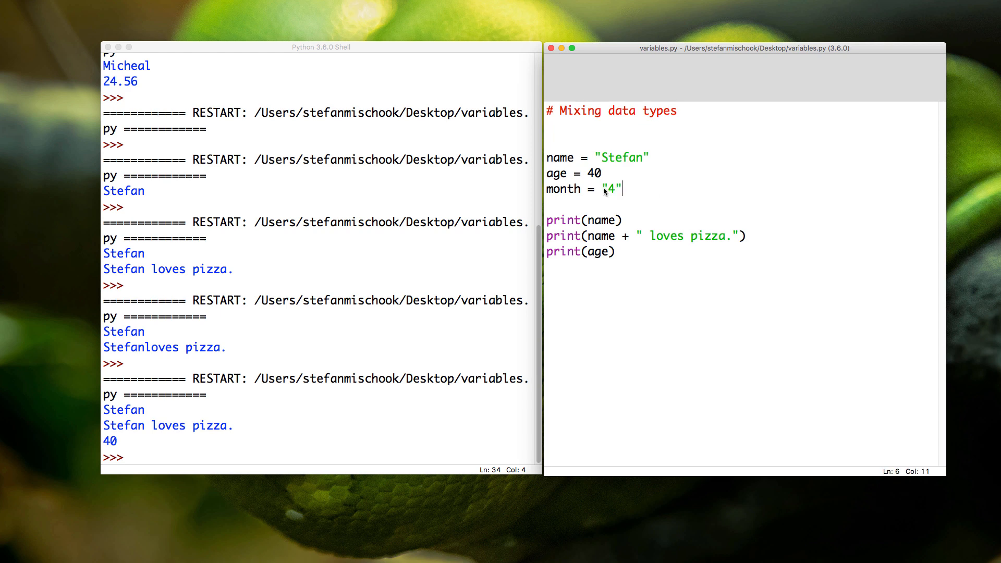
pyautogui.doubleClick(612, 189)
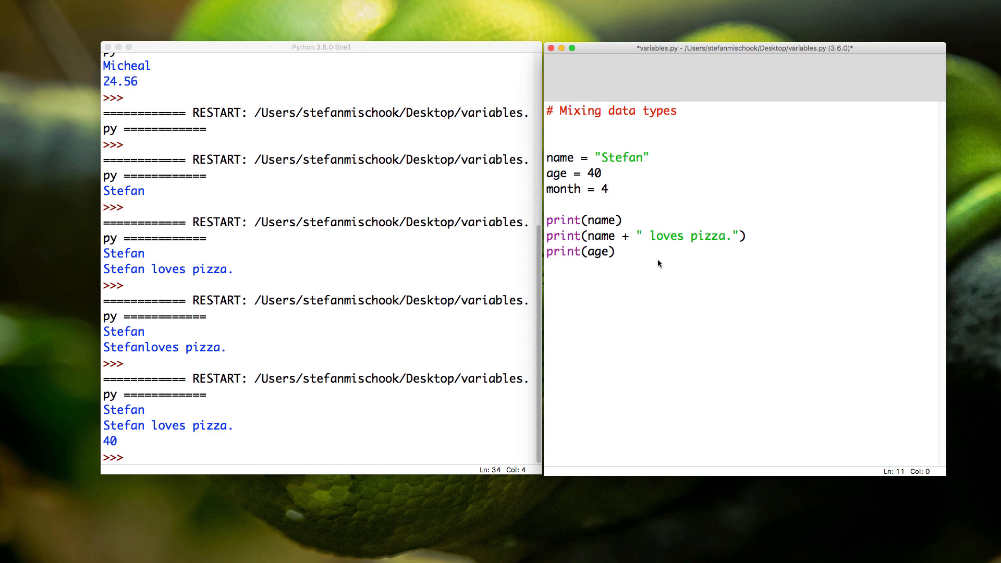
pyautogui.doubleClick(563, 190)
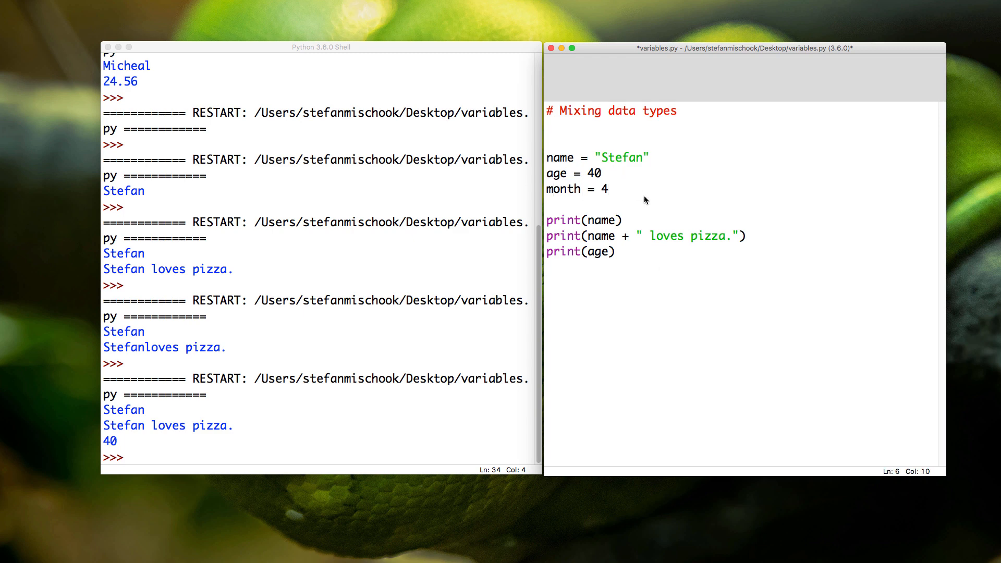
pyautogui.write('# int')
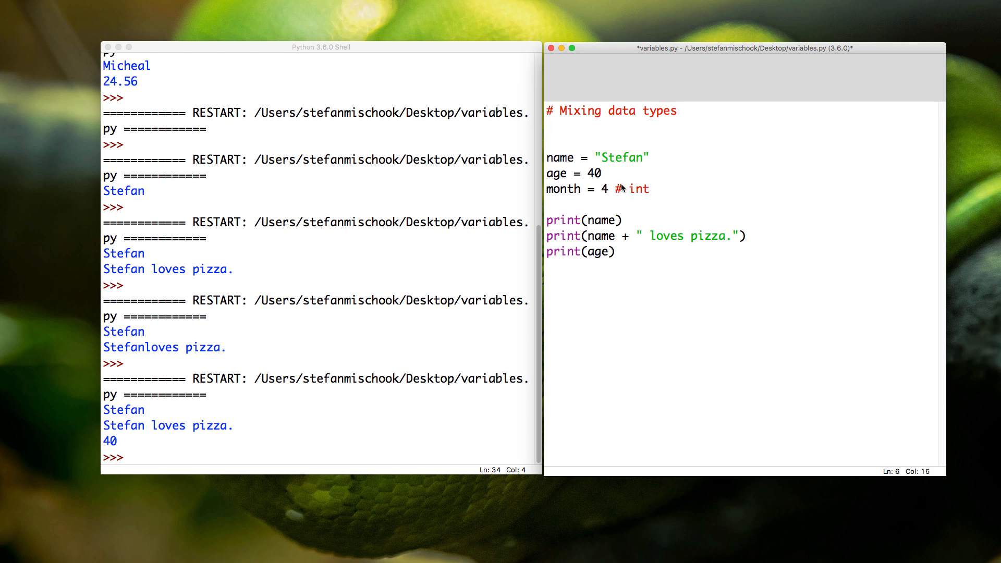
pyautogui.click(599, 190)
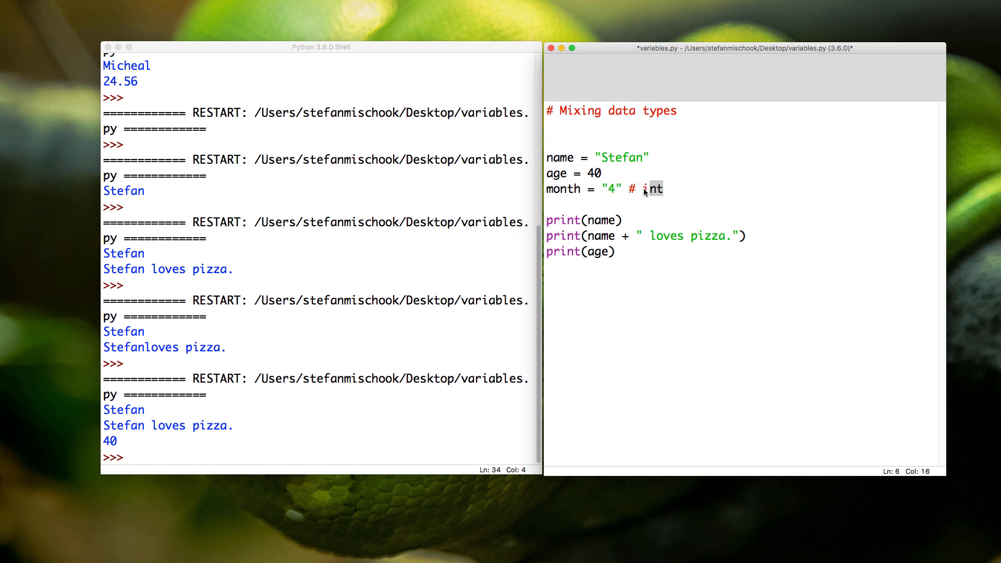
pyautogui.write('string')
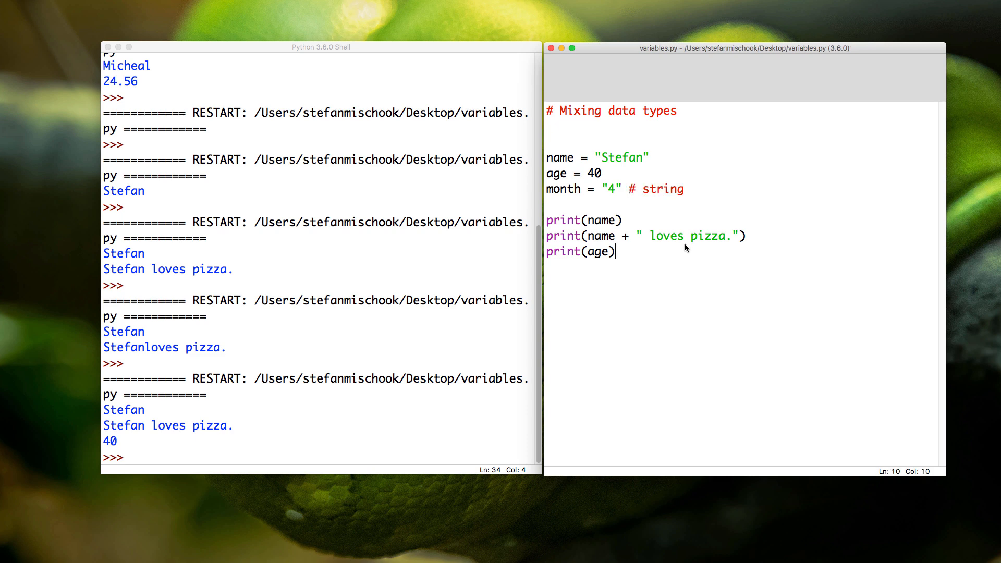
# - Change the last print to print(month), save, run and dismiss the invalid syntax error
pyautogui.doubleClick(601, 252)
pyautogui.write('month')
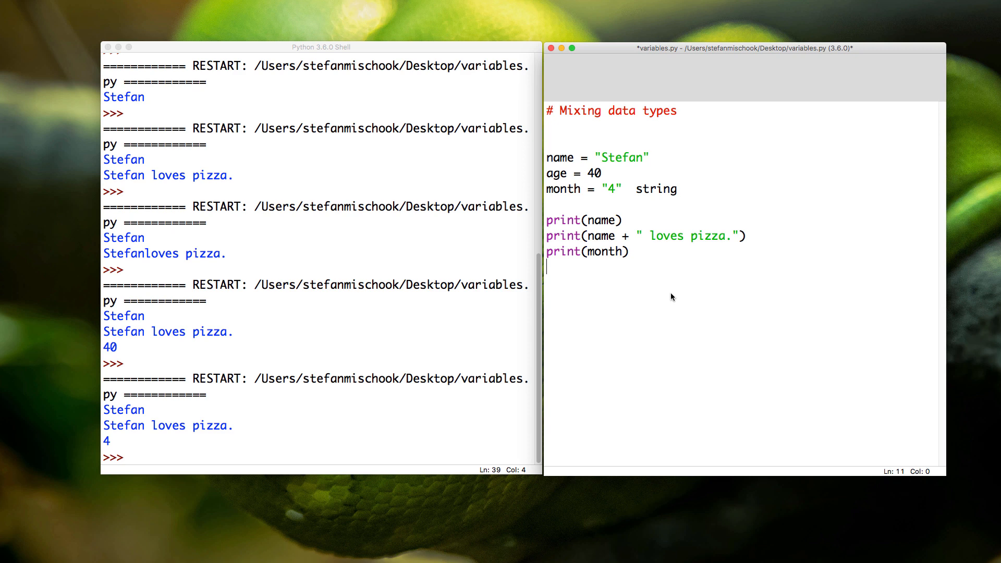
pyautogui.press('cmd+s')
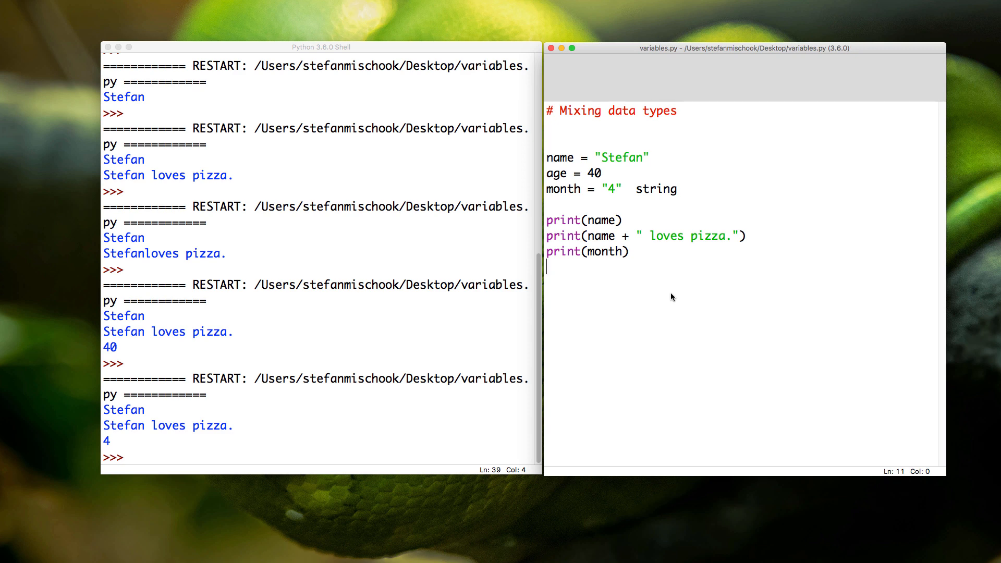
pyautogui.press('F5')
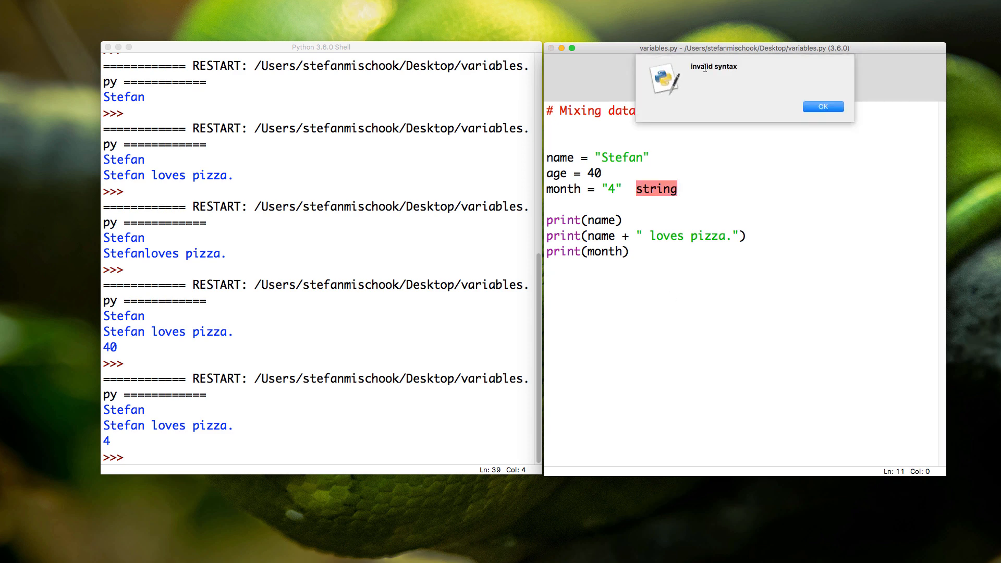
pyautogui.click(823, 106)
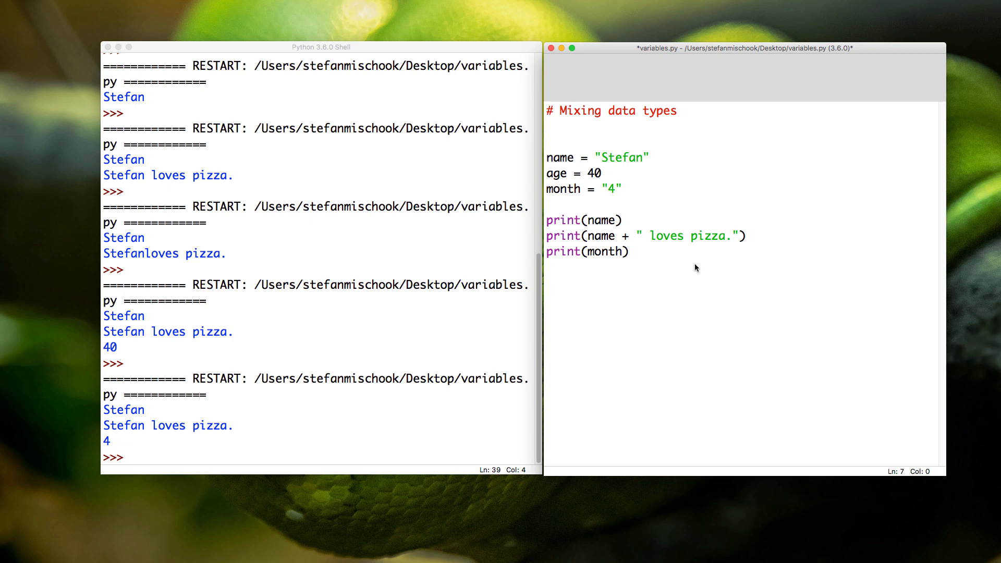
# - Edit the second print to print(name + " " + month) so the shell shows Stefan 4
pyautogui.click(632, 252)
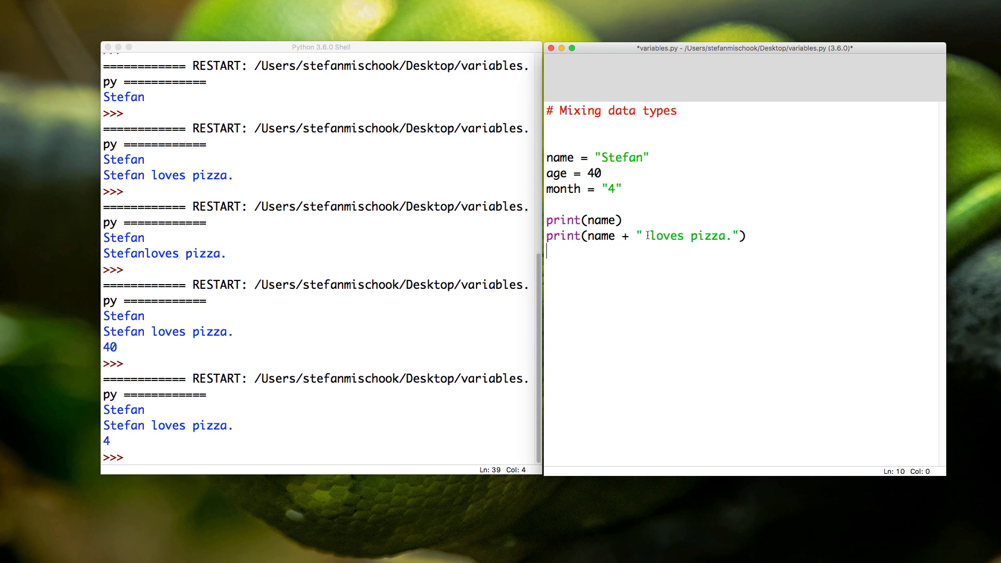
pyautogui.write('month')
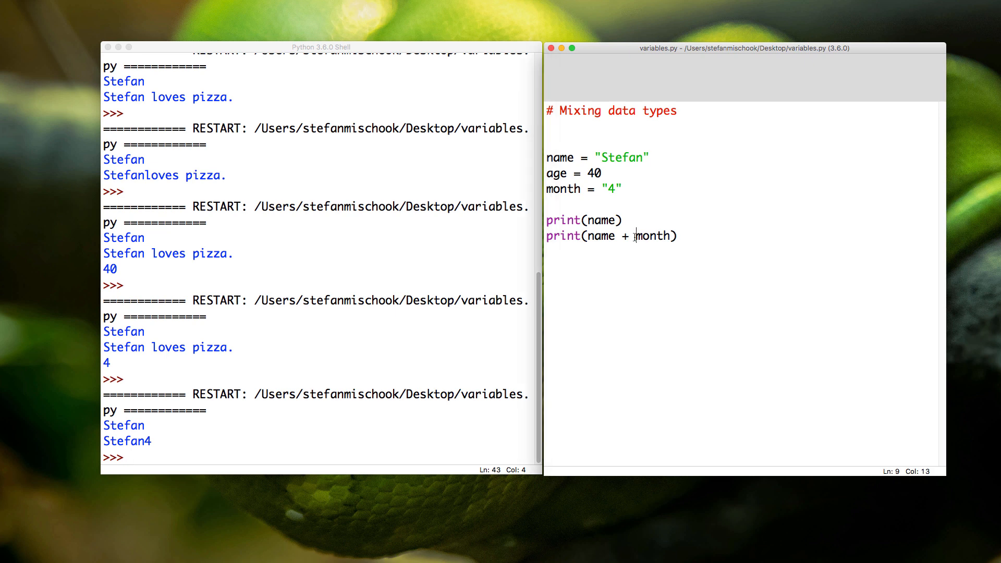
pyautogui.write('" " +')
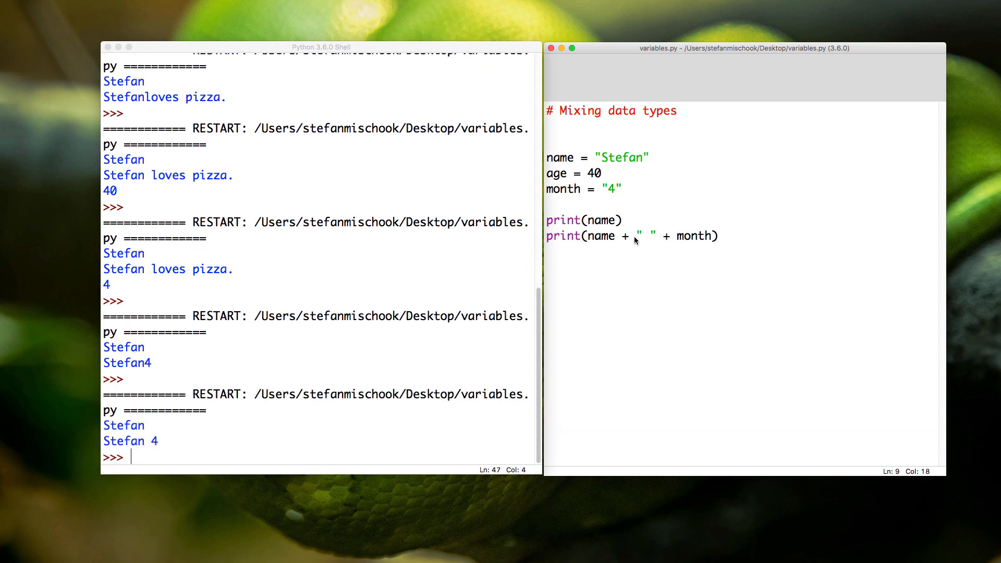
pyautogui.moveTo(704, 280)
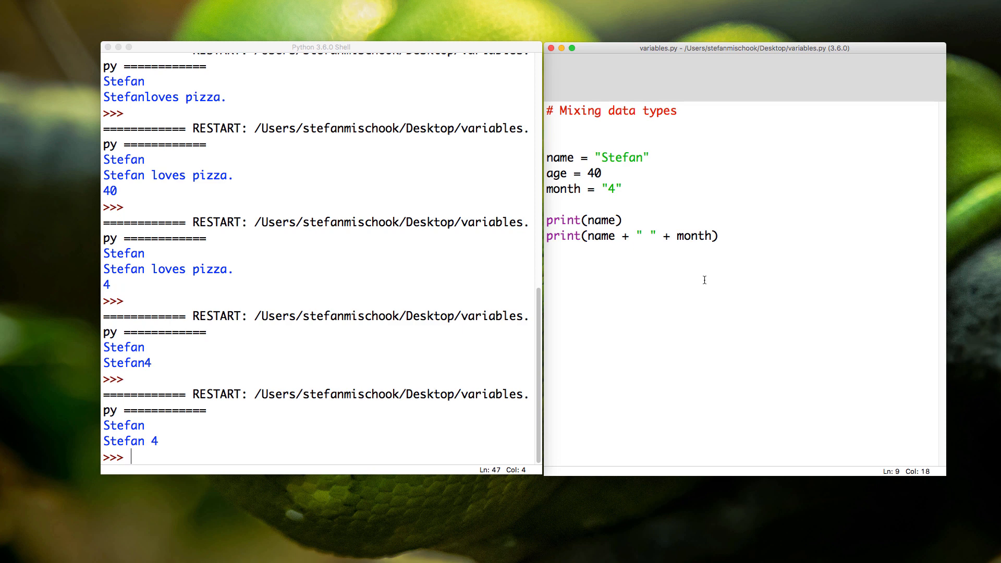
pyautogui.moveTo(757, 202)
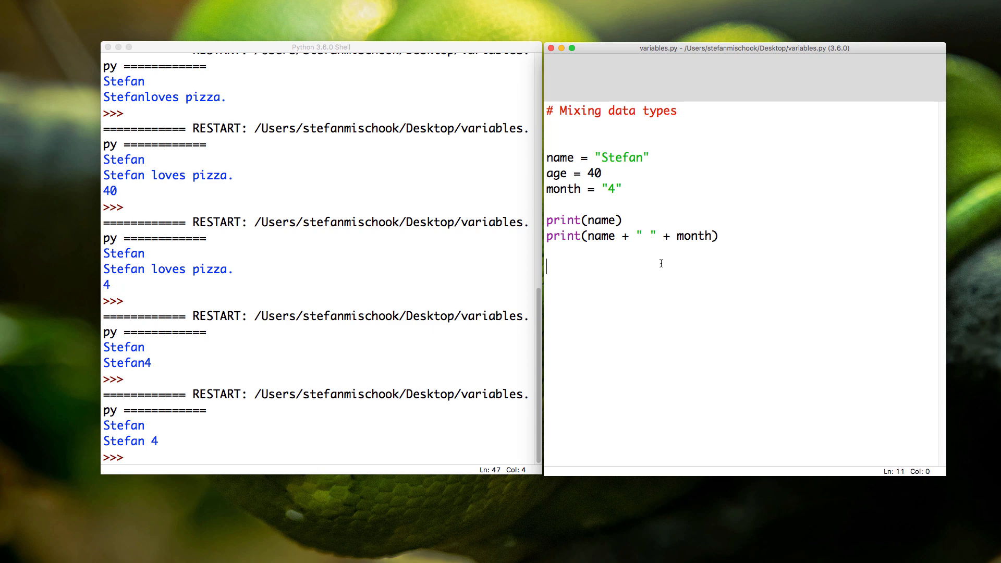
pyautogui.moveTo(590, 215)
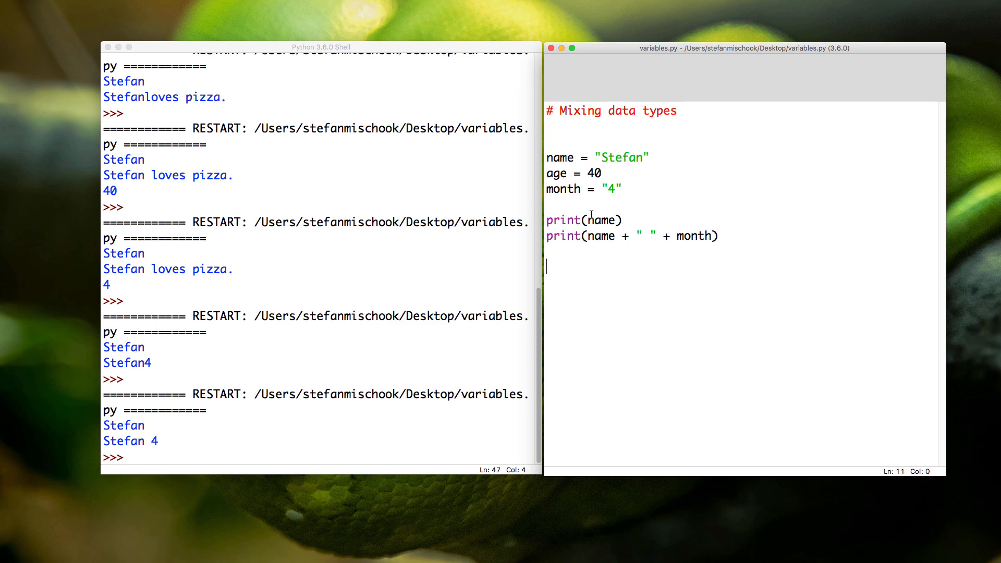
pyautogui.moveTo(654, 203)
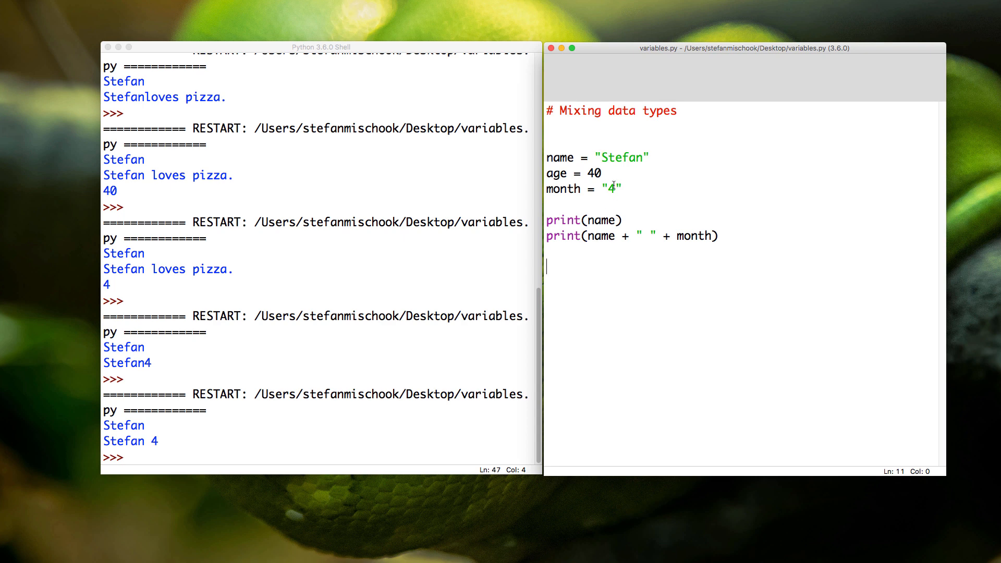
pyautogui.moveTo(783, 252)
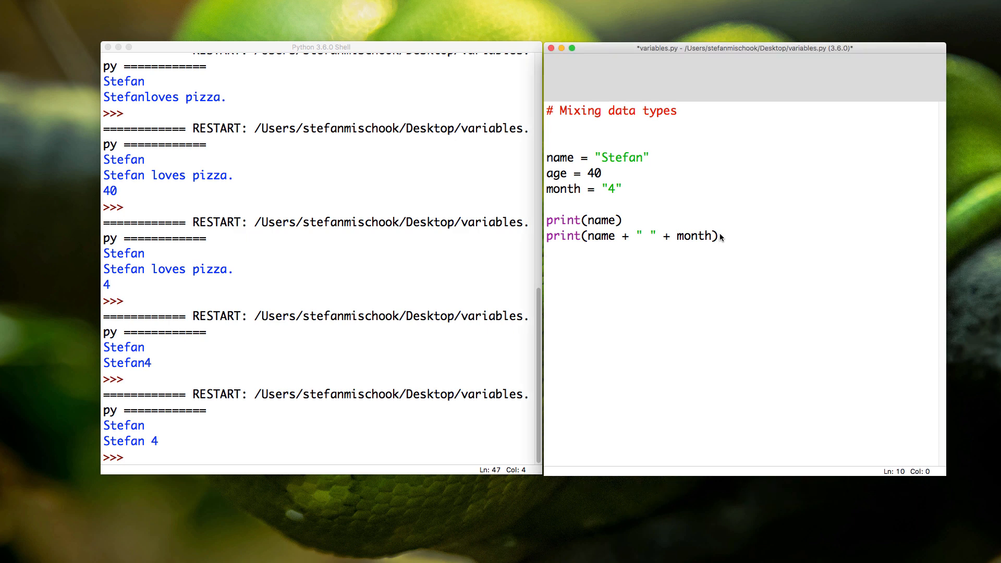
# - Add print(name + age), save and run, raising TypeError: must be str, not int
pyautogui.write('print(')
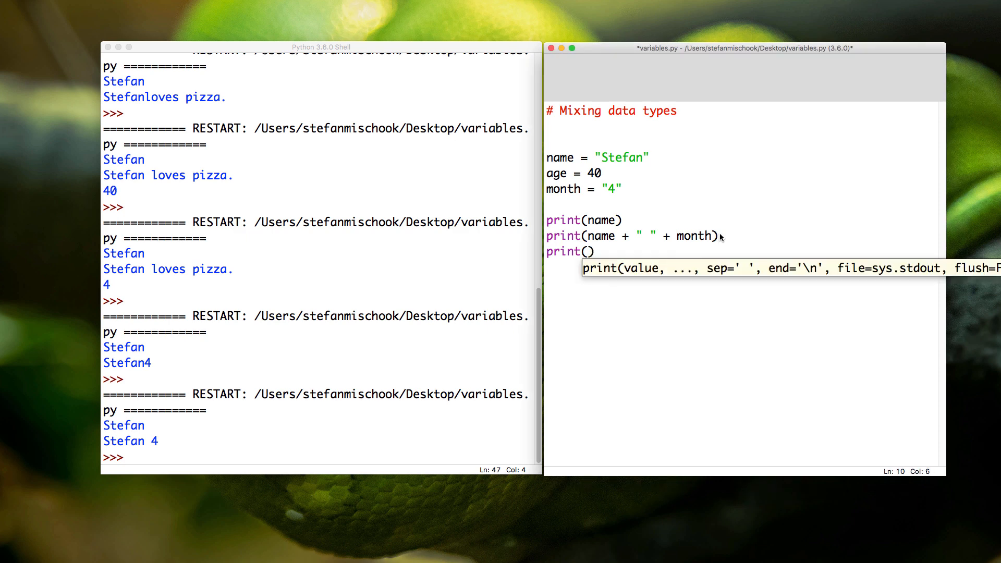
pyautogui.write('name +')
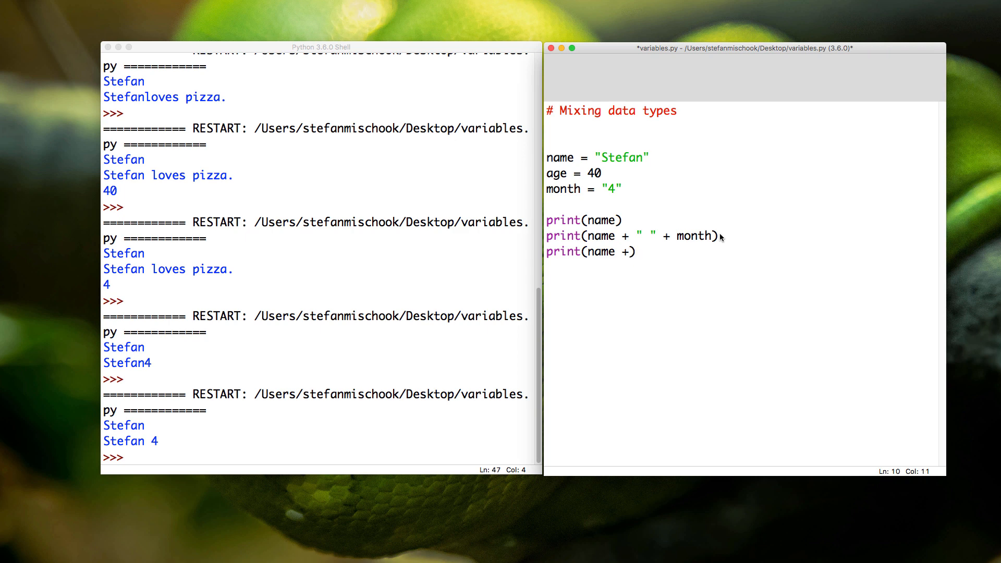
pyautogui.write('age')
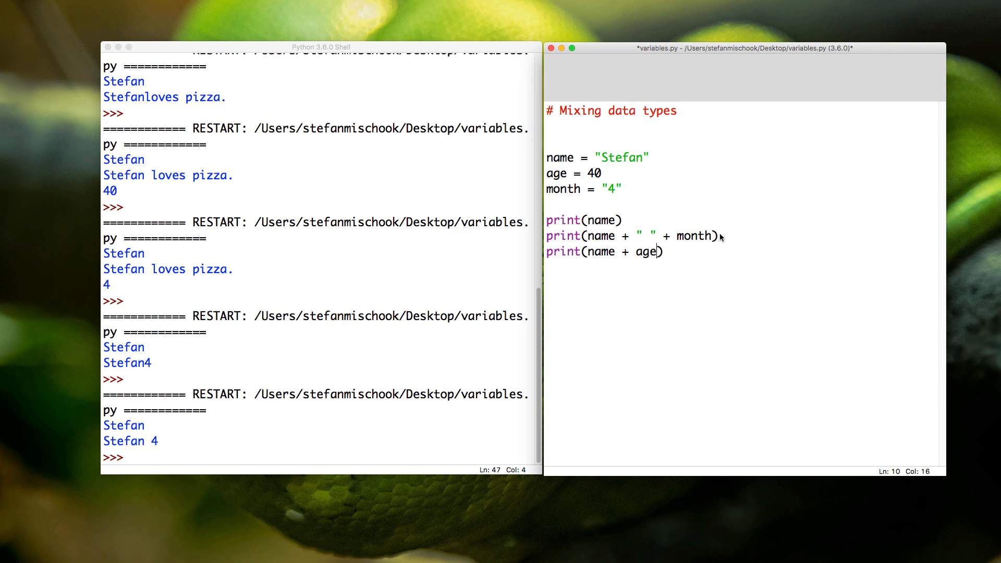
pyautogui.moveTo(604, 177)
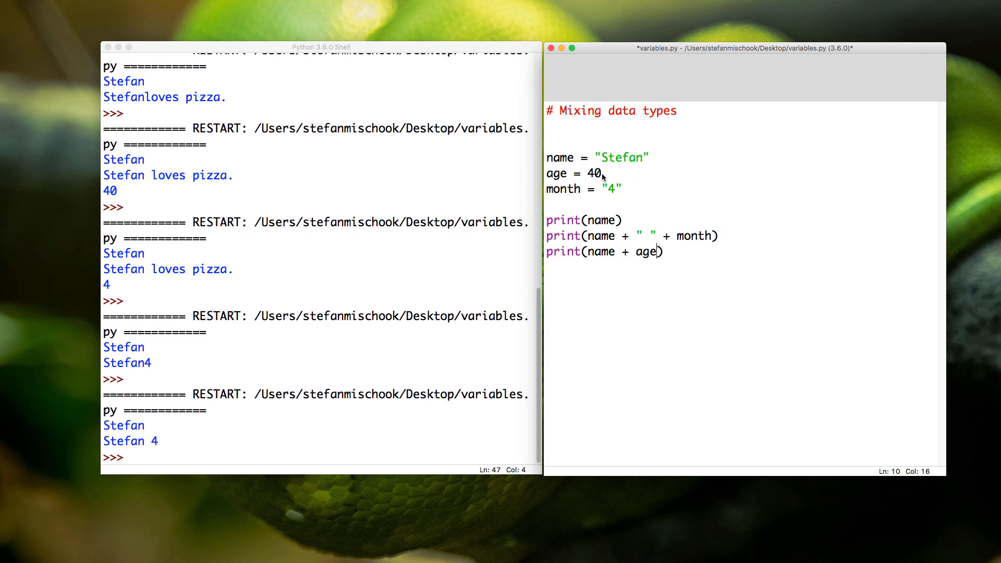
pyautogui.doubleClick(593, 173)
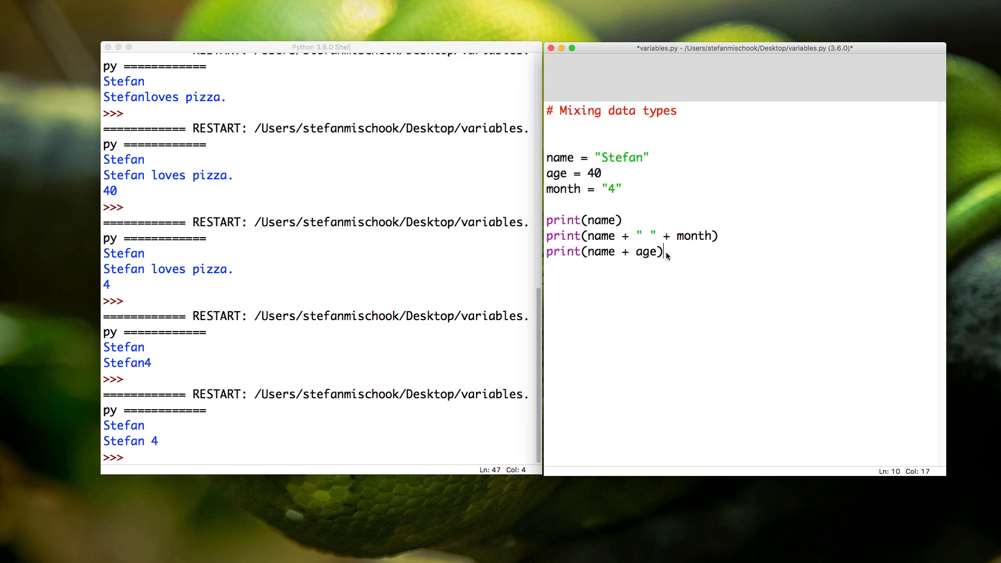
pyautogui.press('cmd+s')
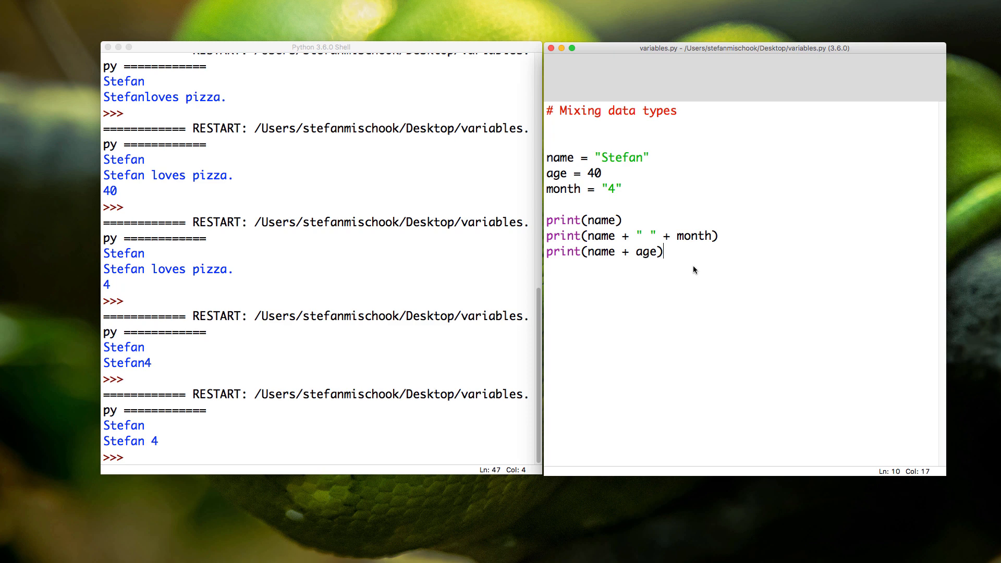
pyautogui.press('F5')
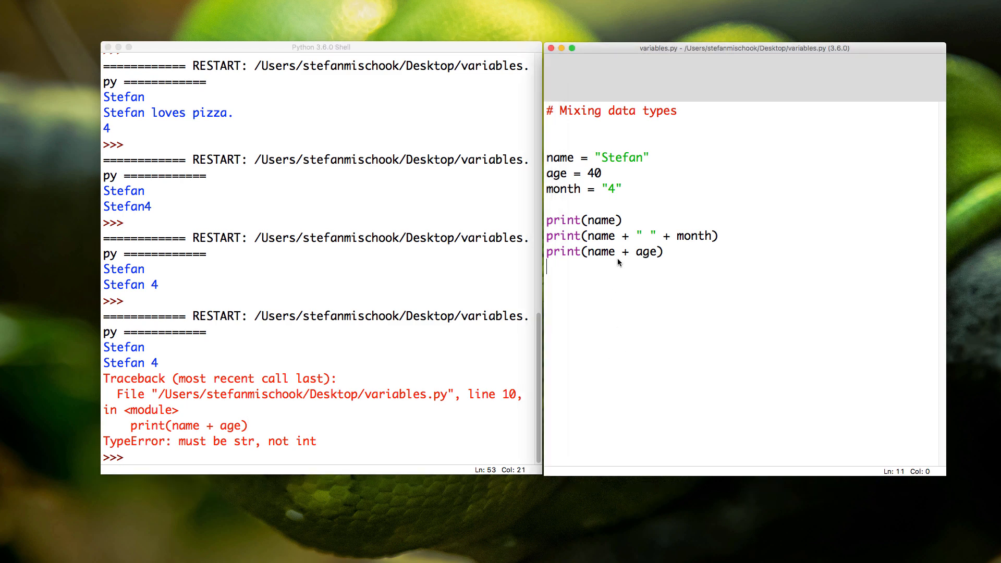
# - Highlight name and age in the failing print line to inspect the error
pyautogui.doubleClick(602, 252)
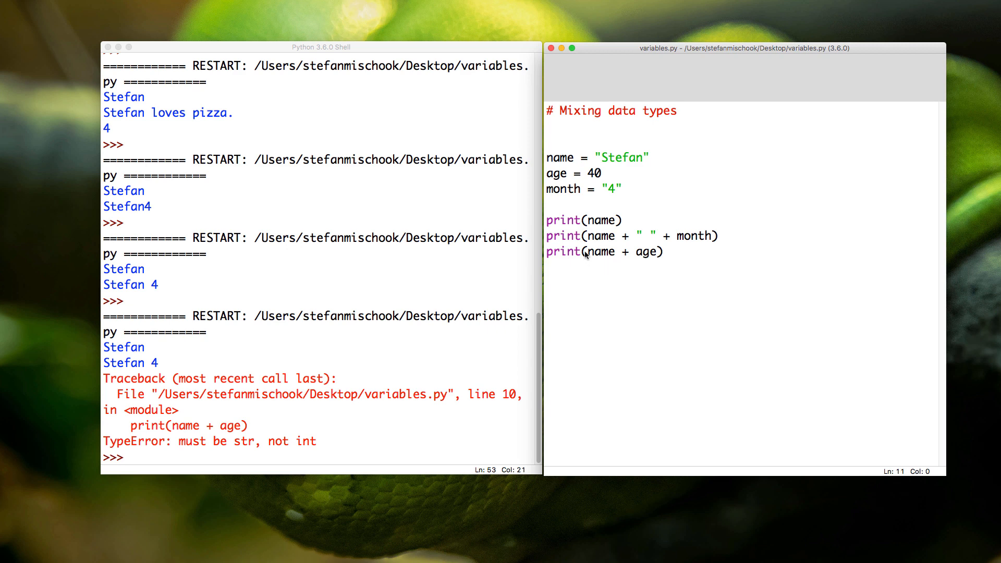
pyautogui.doubleClick(602, 252)
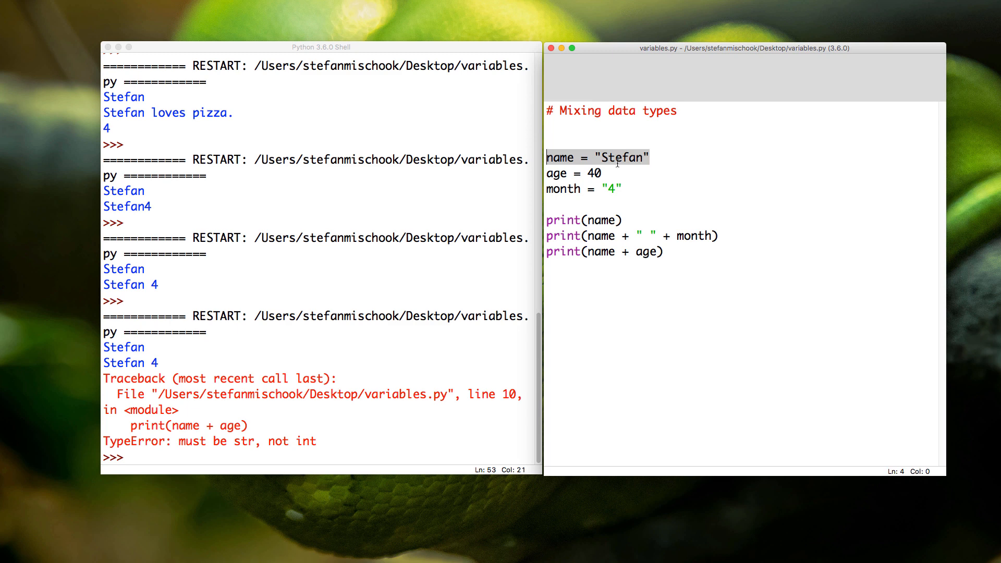
pyautogui.doubleClick(646, 252)
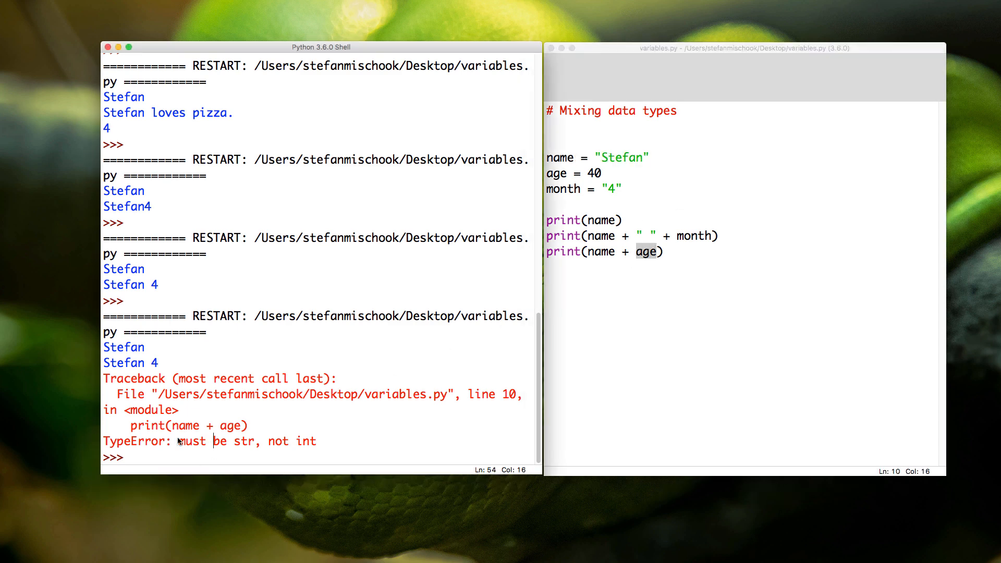
pyautogui.moveTo(327, 450)
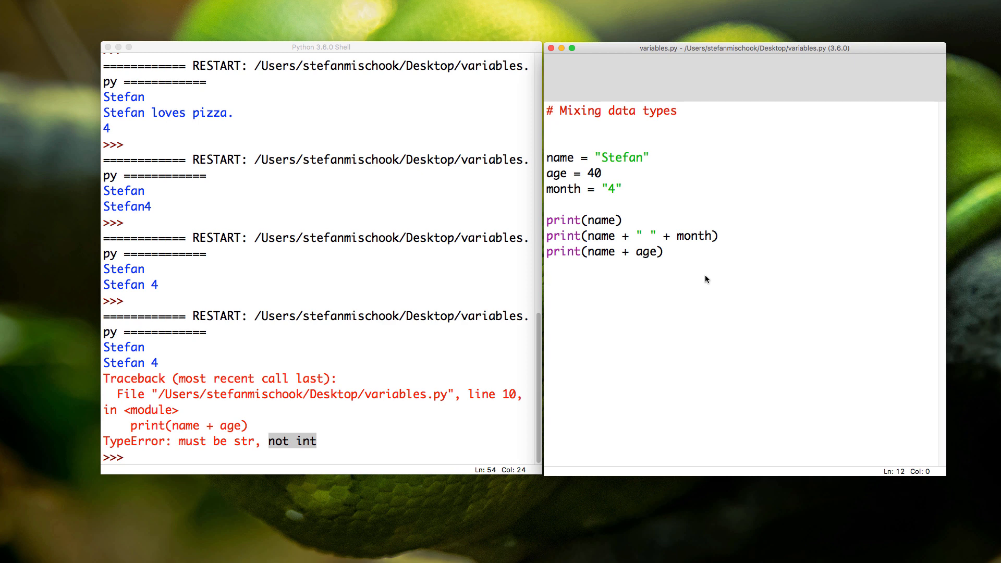
pyautogui.moveTo(640, 253)
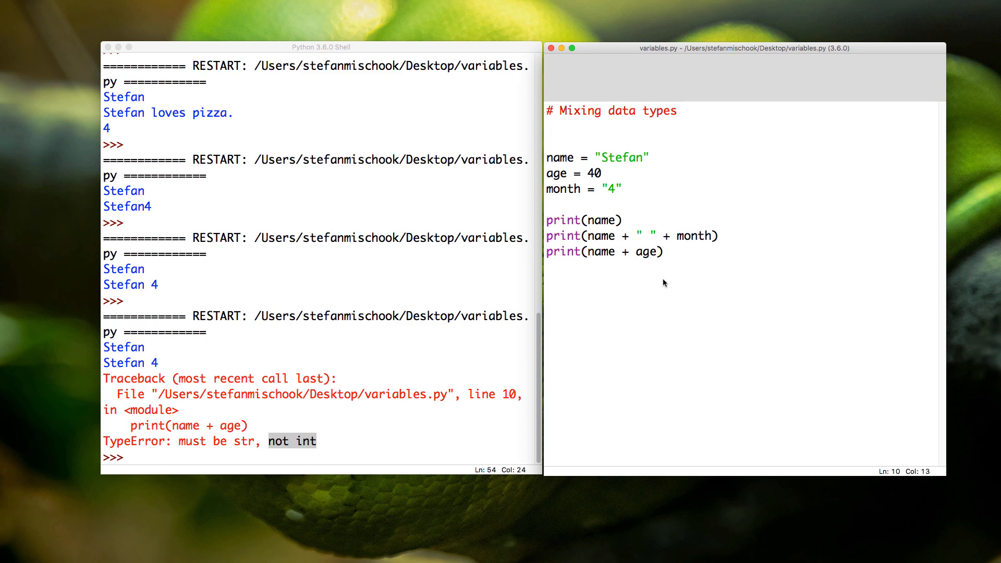
# - Add the comment # functions provide functionality and wrap age in str() in the last print
pyautogui.click(634, 252)
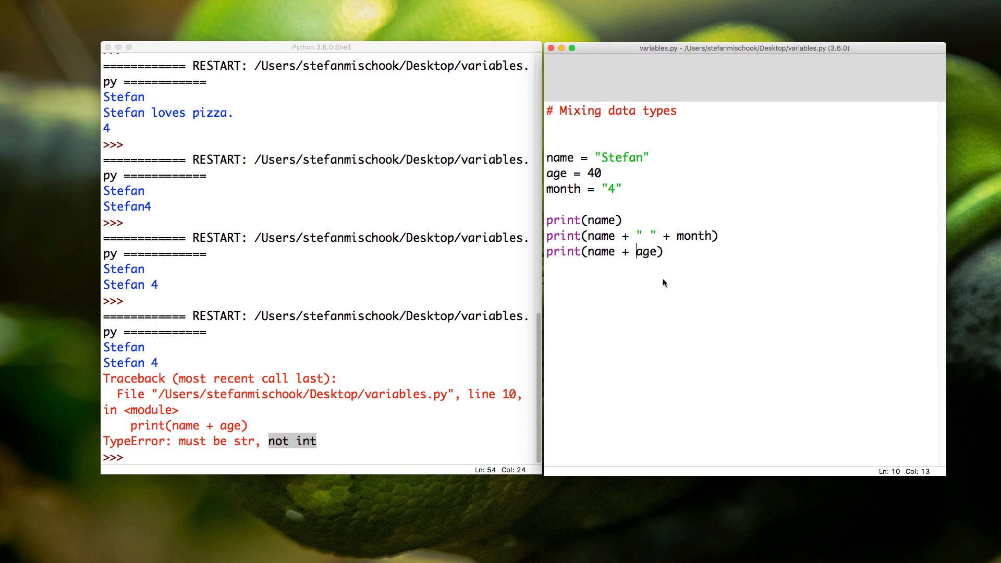
pyautogui.moveTo(704, 156)
pyautogui.write('#')
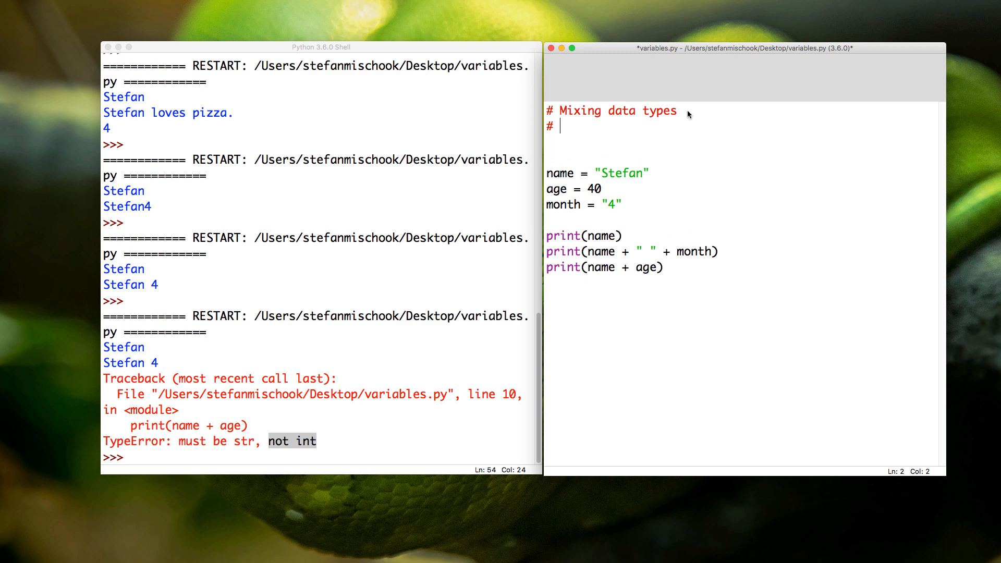
pyautogui.write('functio')
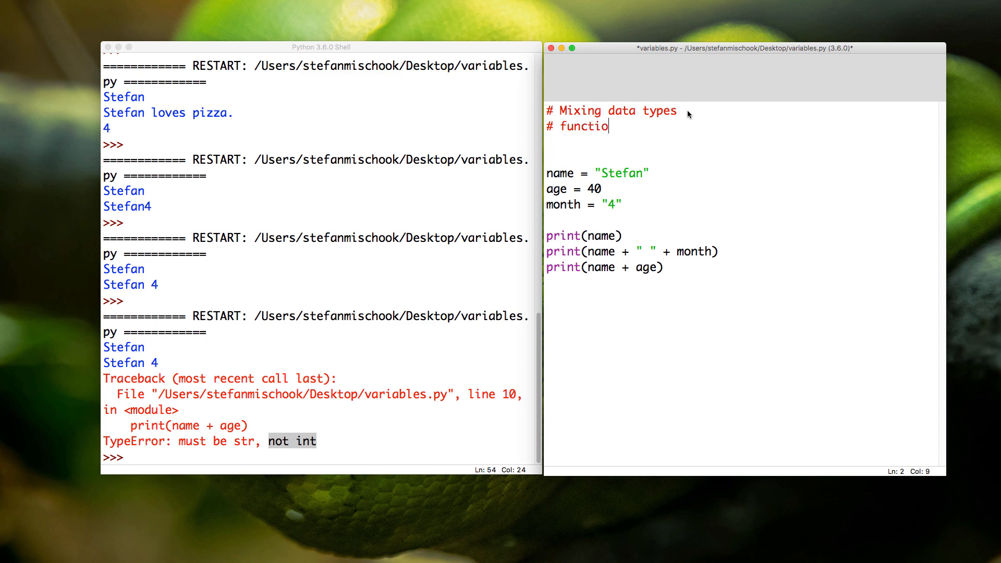
pyautogui.write('ns provide function')
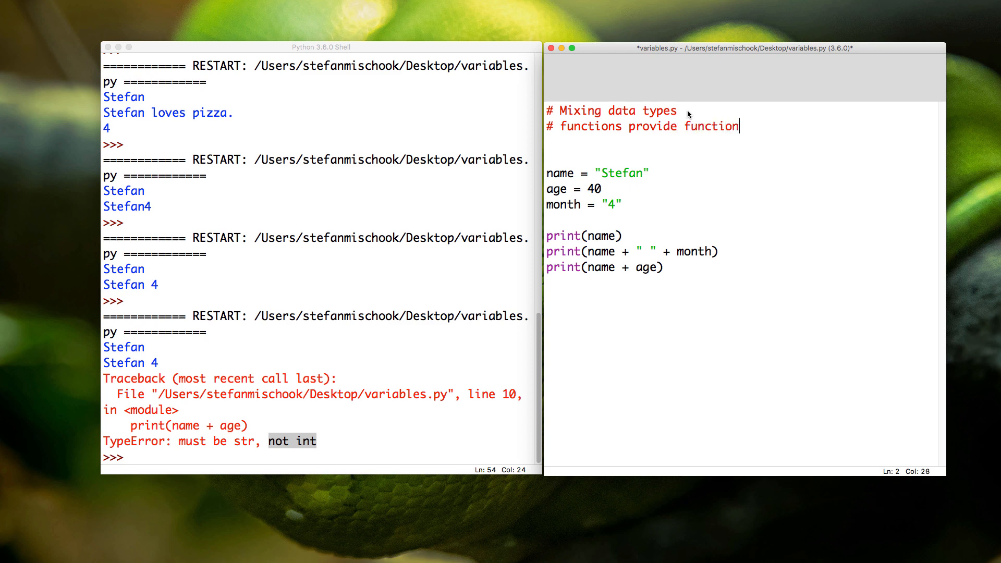
pyautogui.write('ality')
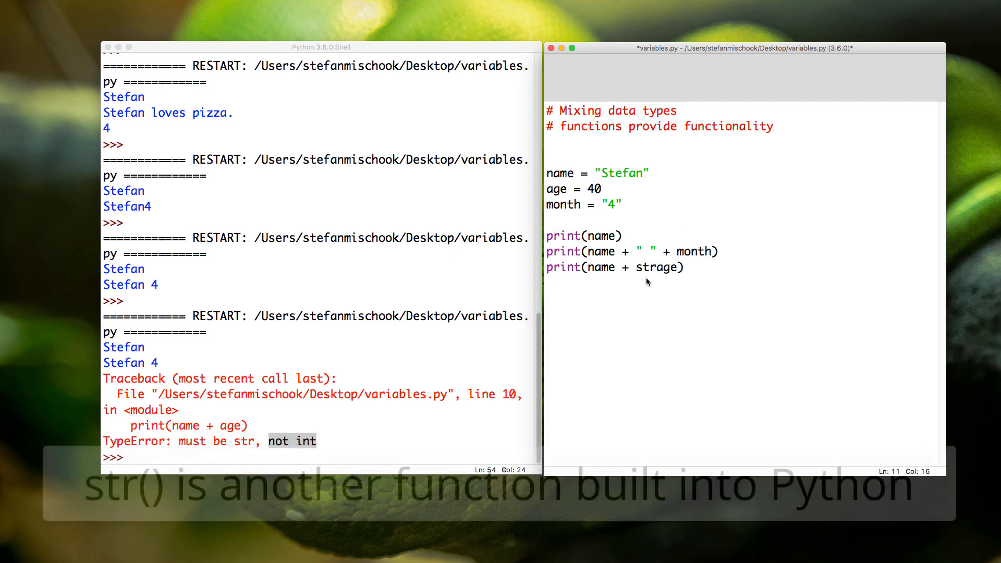
pyautogui.write('str(age)')
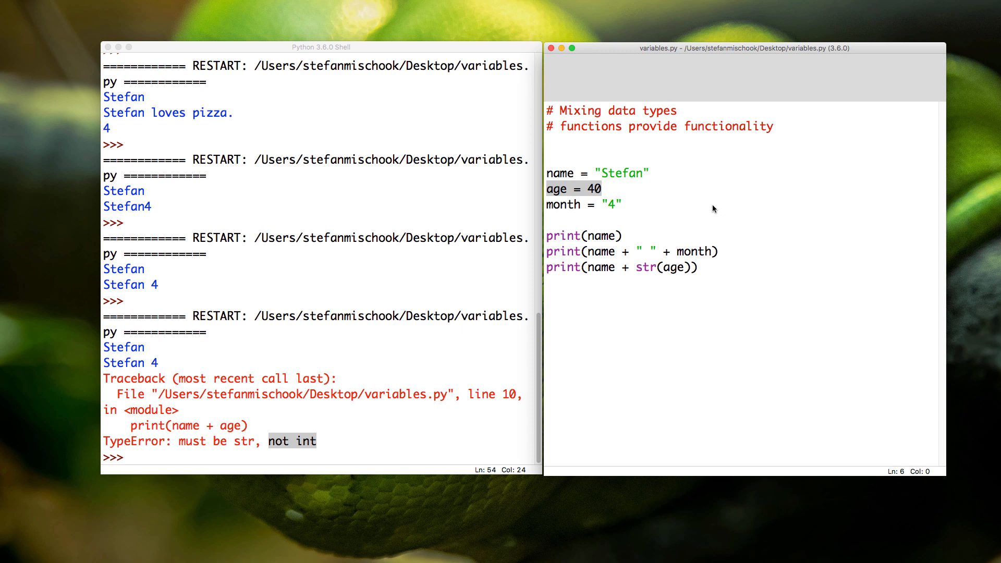
# - Insert " " + into the last print so it shows Stefan 40, and add a # str() comment
pyautogui.doubleClick(645, 268)
pyautogui.write('" " + ')
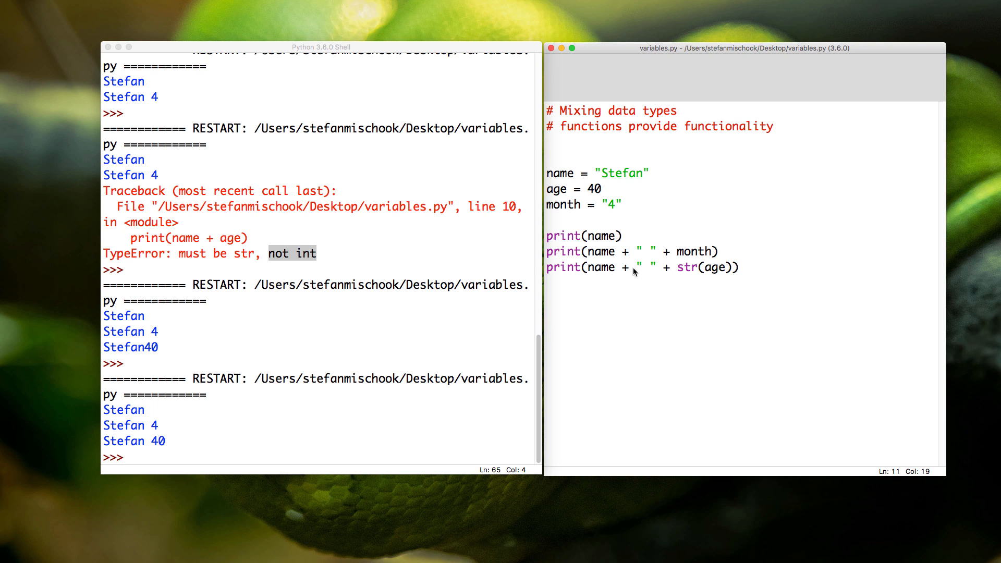
pyautogui.write('# str')
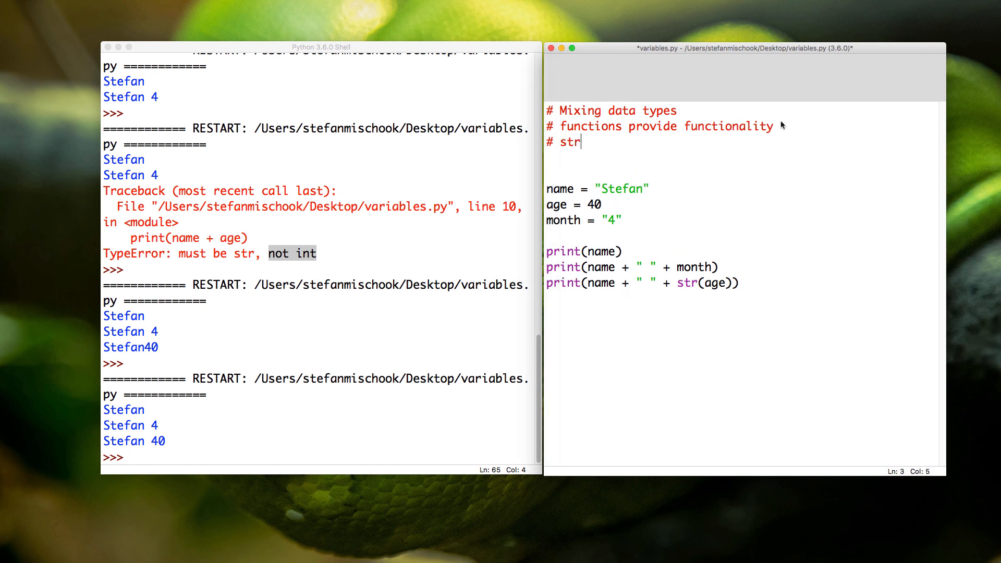
pyautogui.write('()')
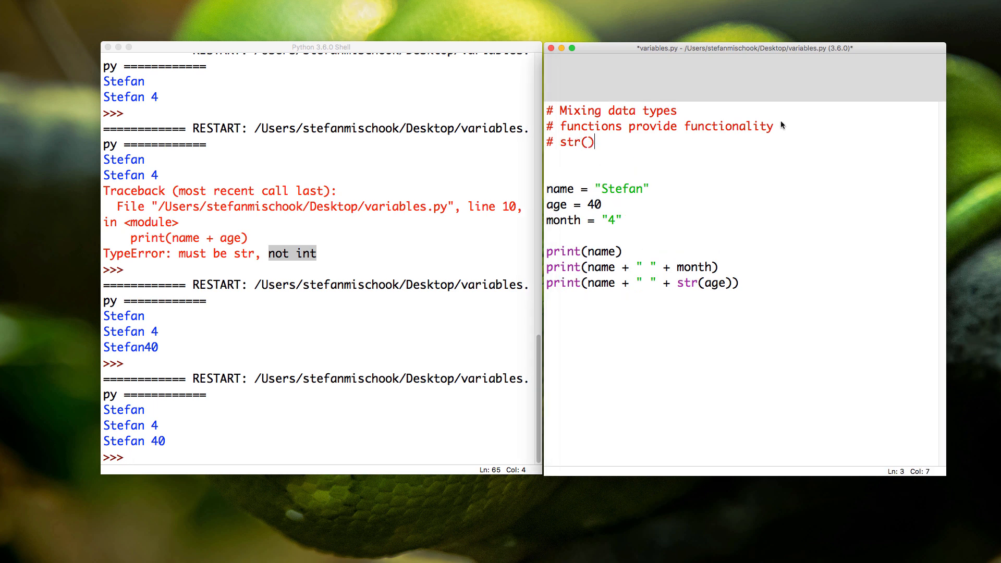